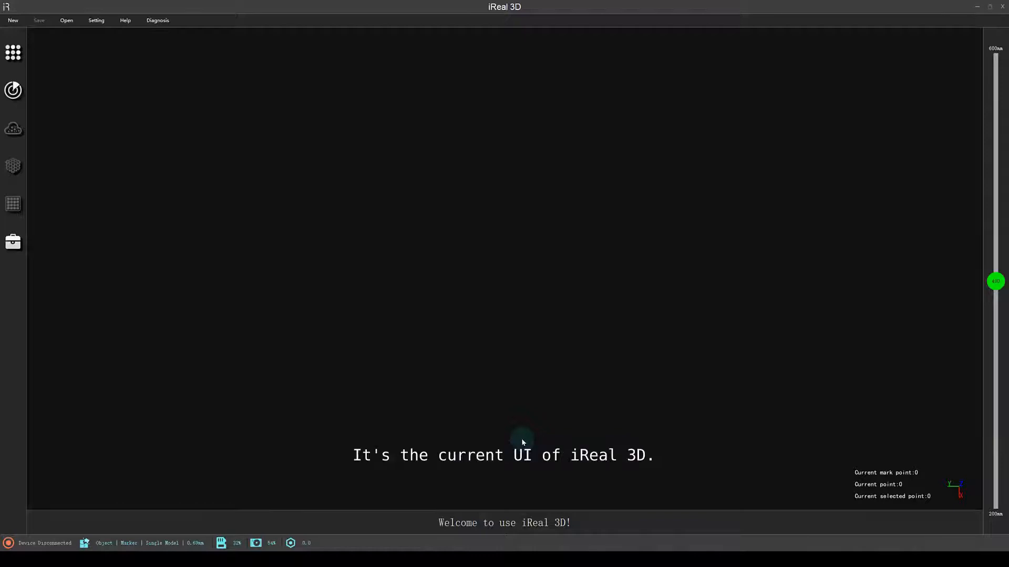
mouse_move(479, 257)
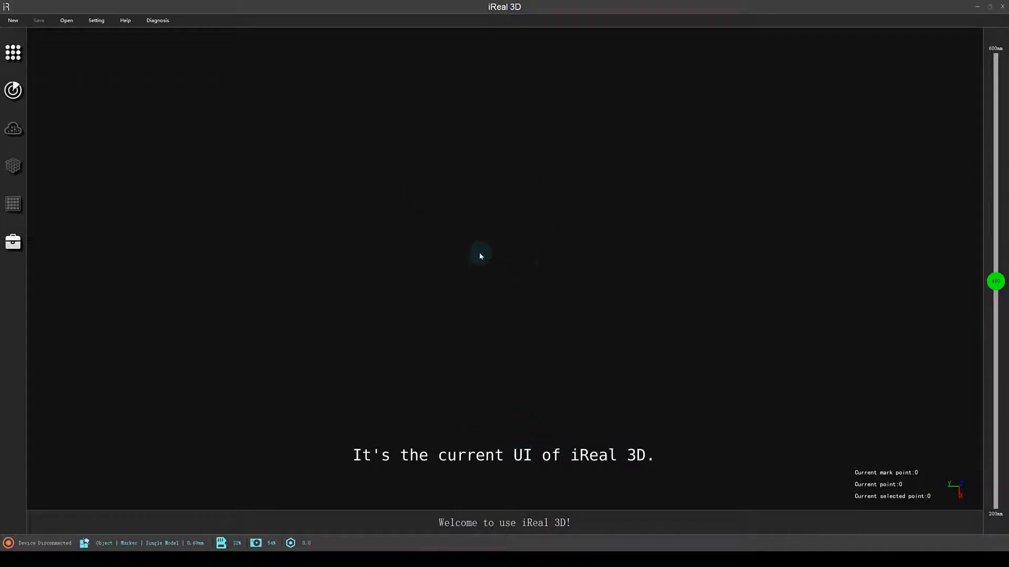
mouse_move(504, 253)
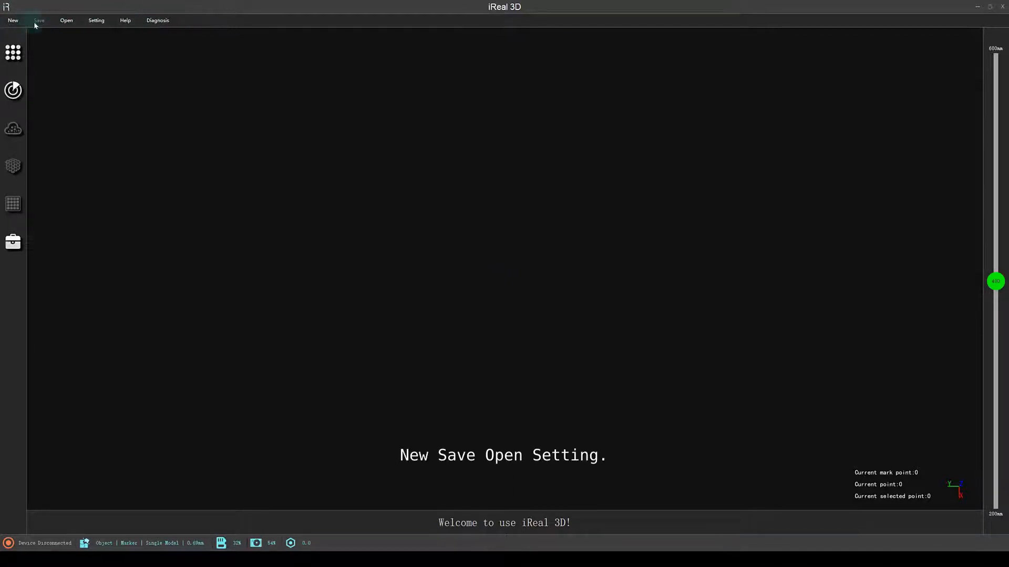
mouse_move(125, 20)
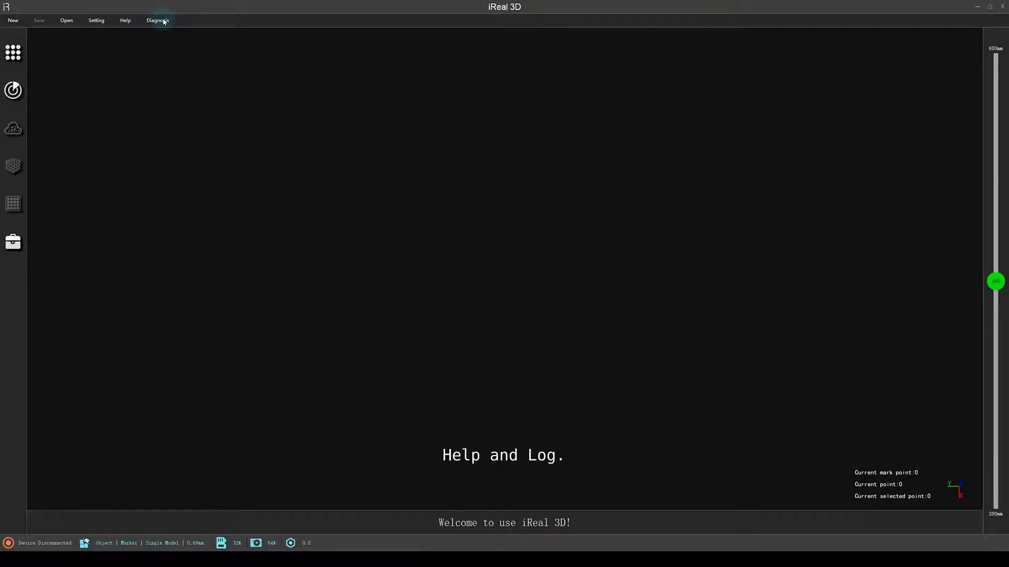
Start a new scan project and confirm deleting all current data.
click(13, 20)
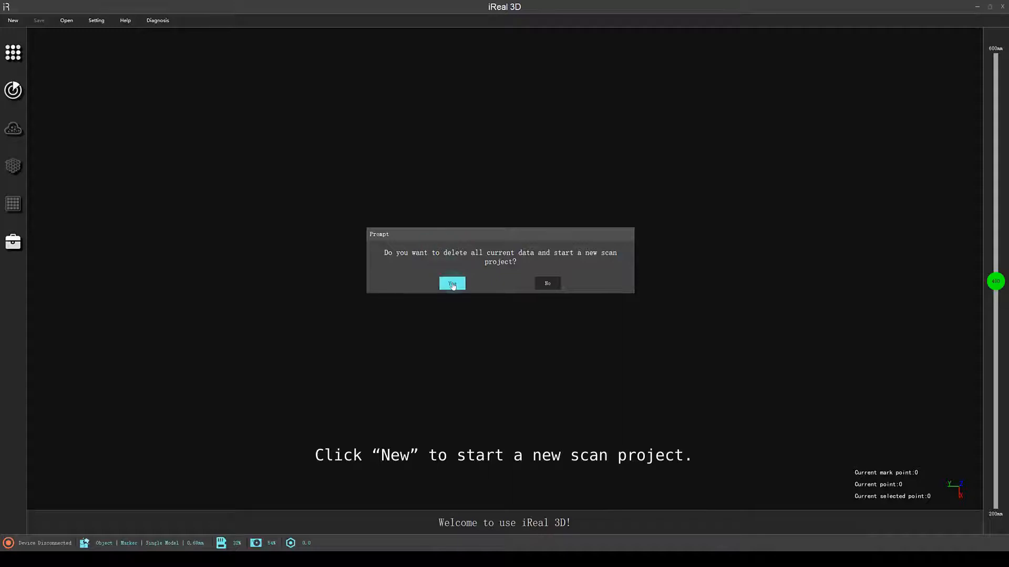
click(451, 283)
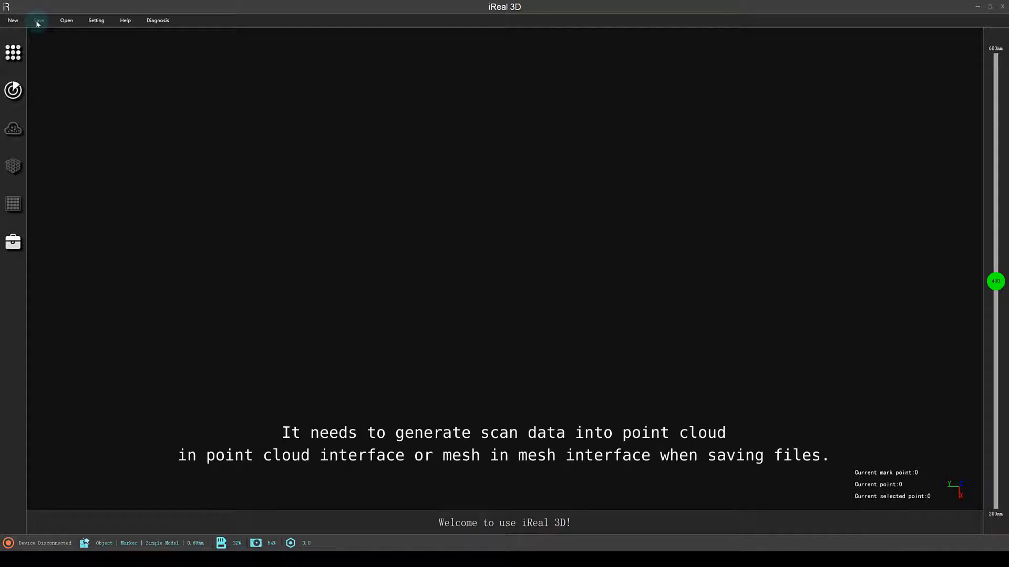
mouse_move(13, 128)
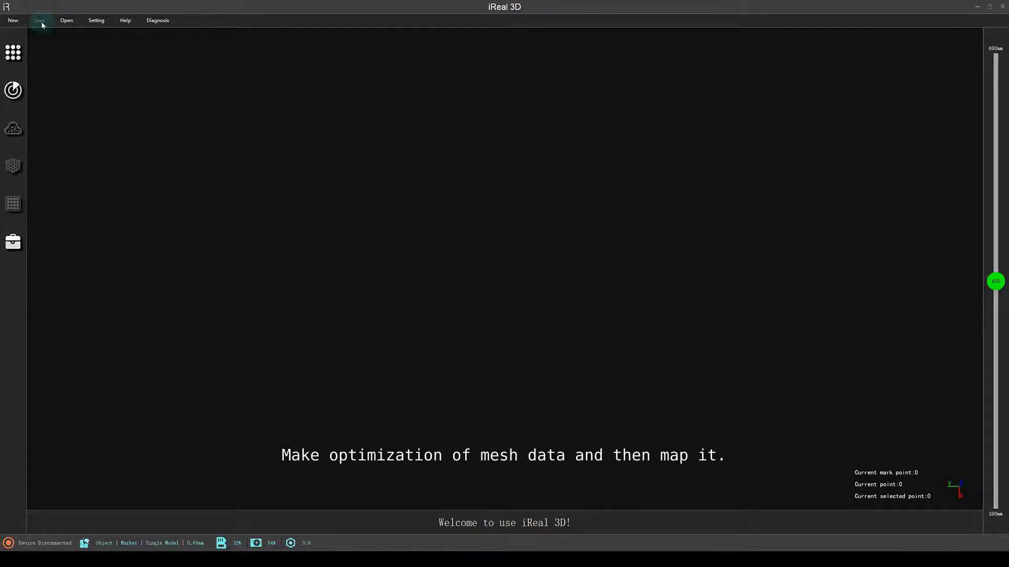
mouse_move(66, 19)
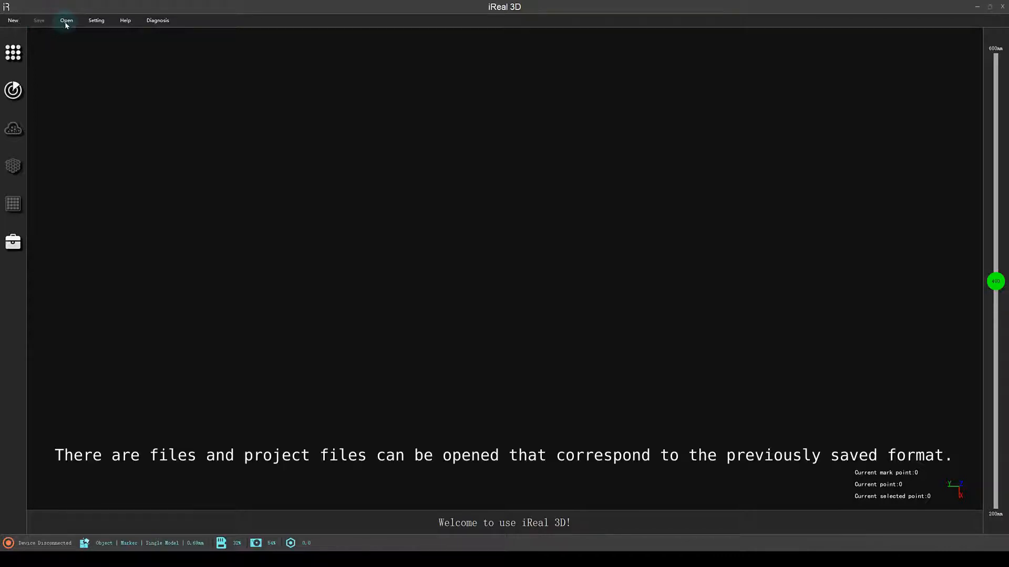
click(67, 20)
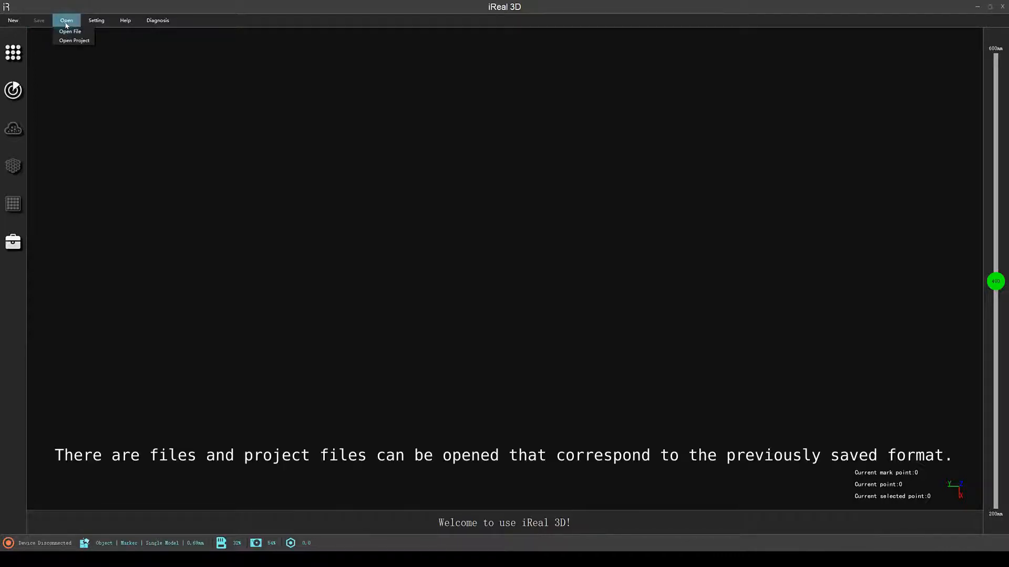
mouse_move(70, 31)
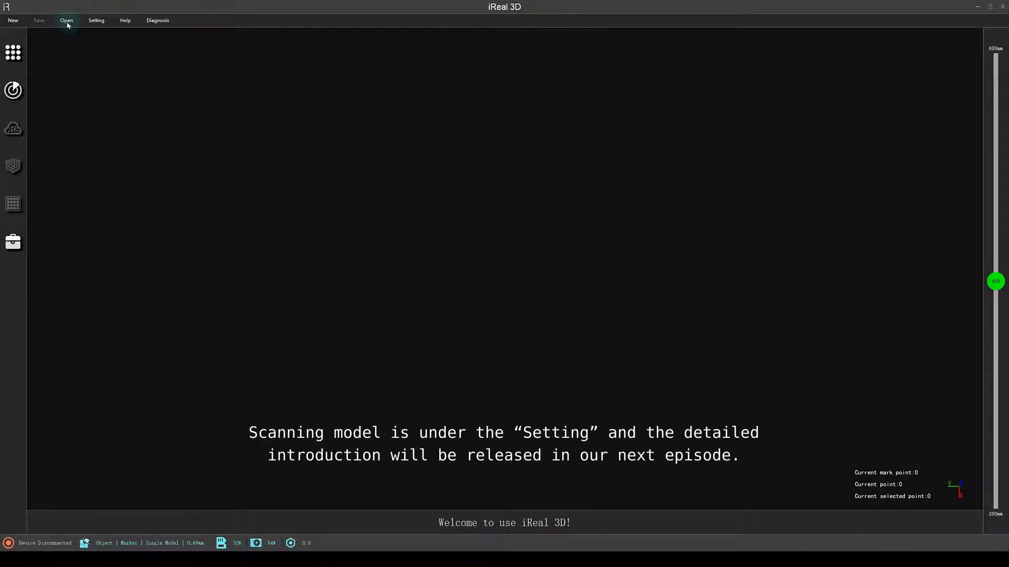
In Settings, review Scanning Model and turn on the scanning preview and beep.
click(96, 20)
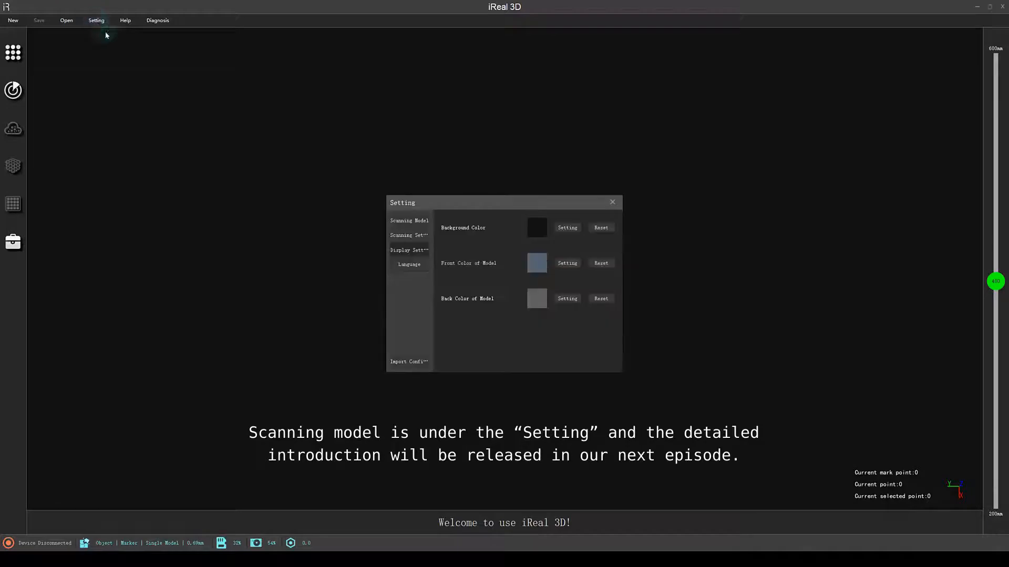
click(408, 221)
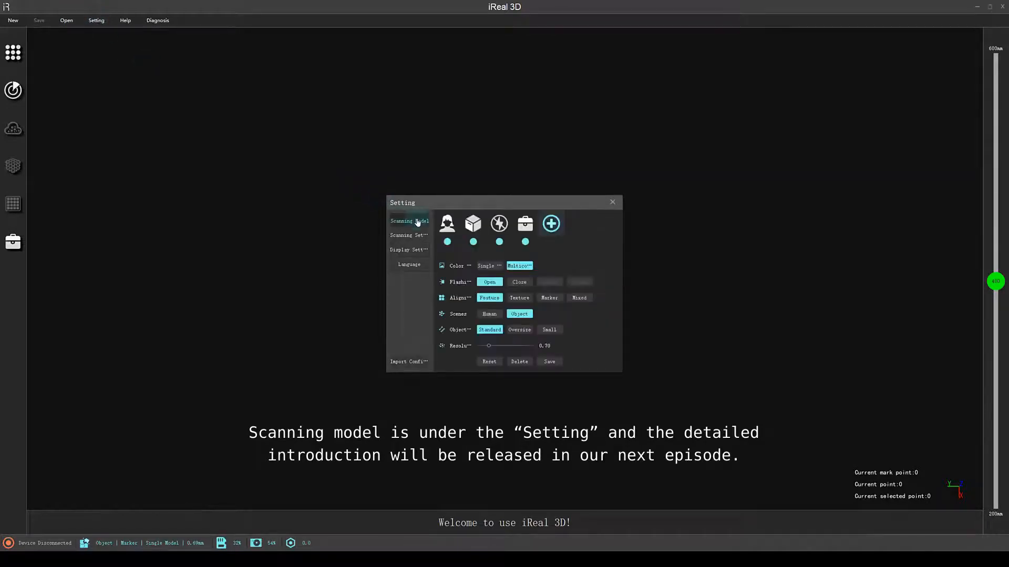
mouse_move(476, 254)
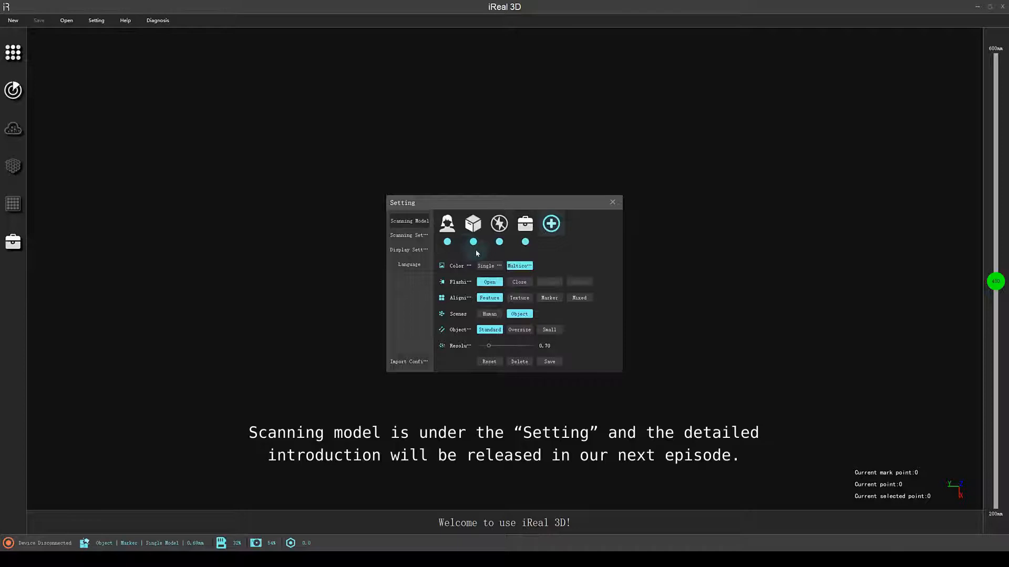
click(409, 235)
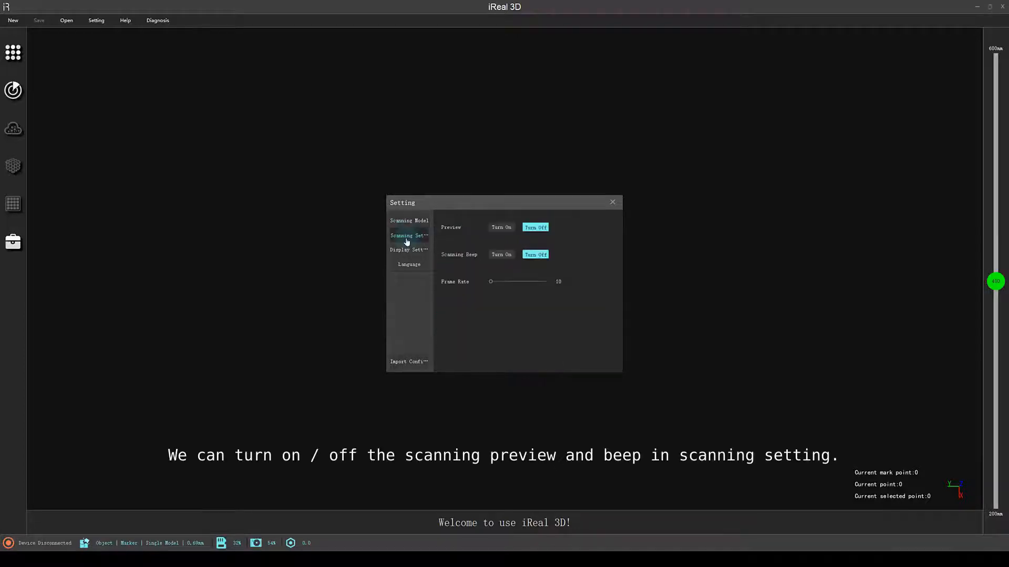
click(501, 227)
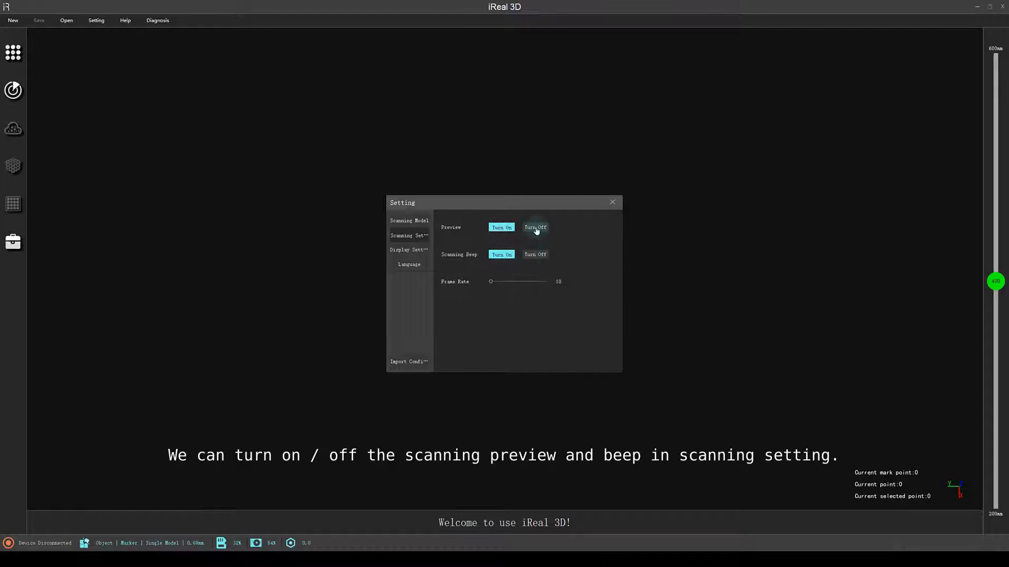
Change the background colour to blue, then reset it to the default.
click(409, 250)
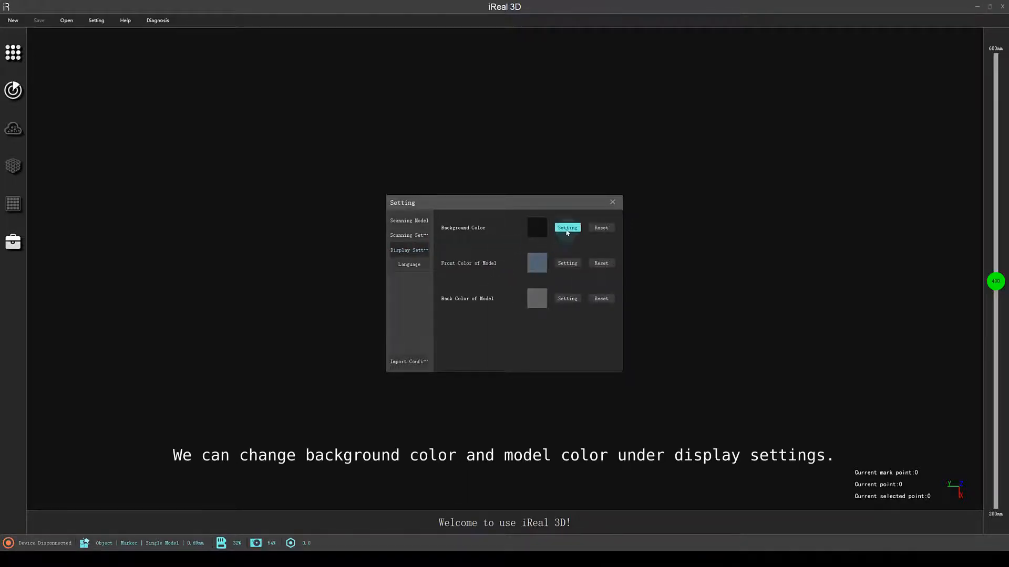
click(566, 228)
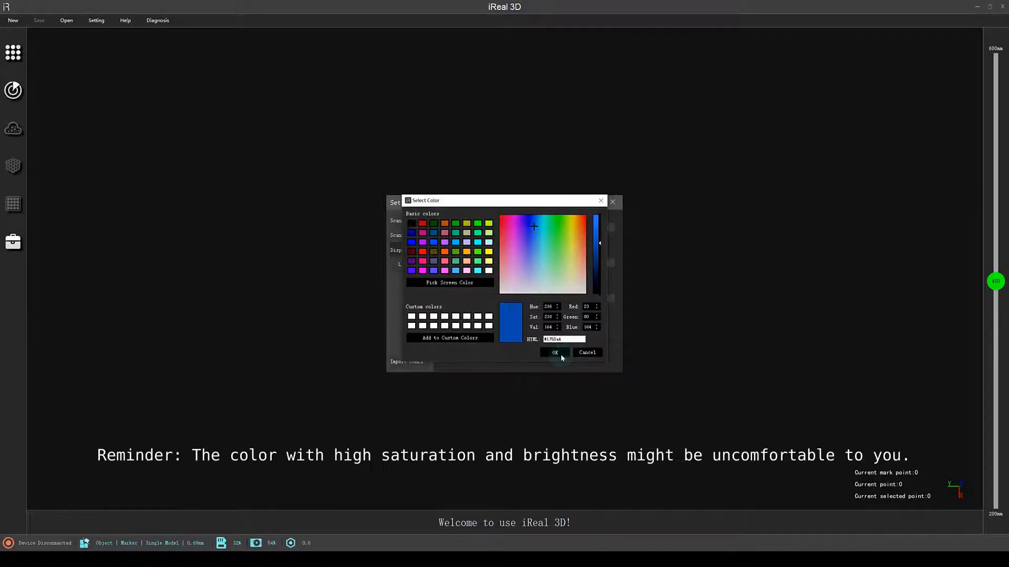
click(555, 353)
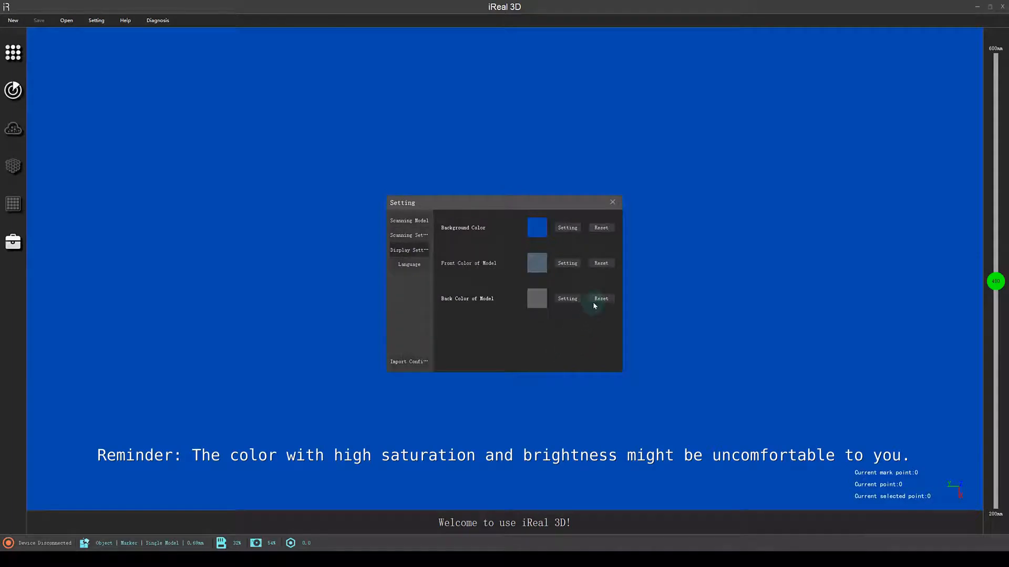
click(600, 227)
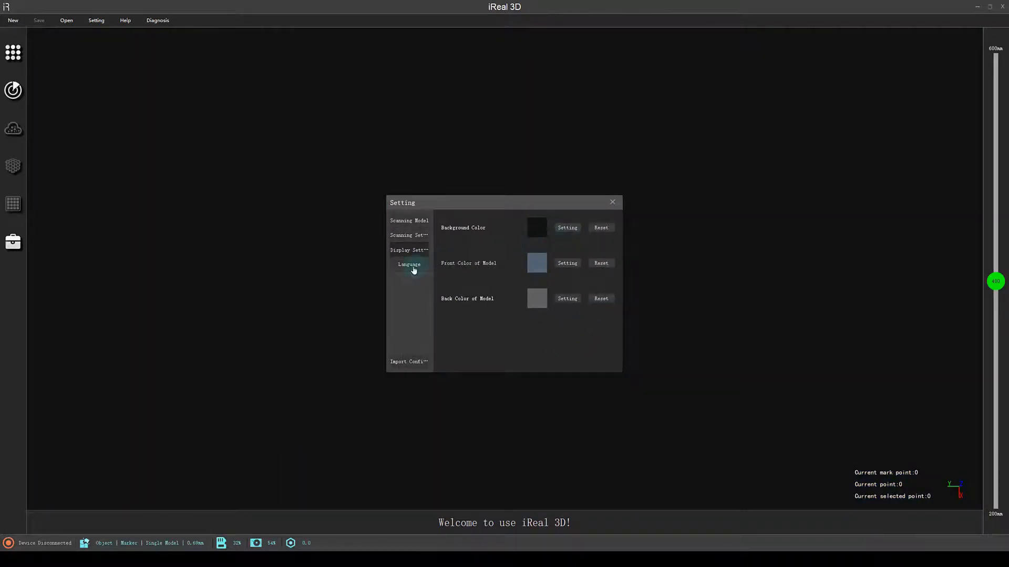
Review the interface language options and keep English selected.
click(409, 265)
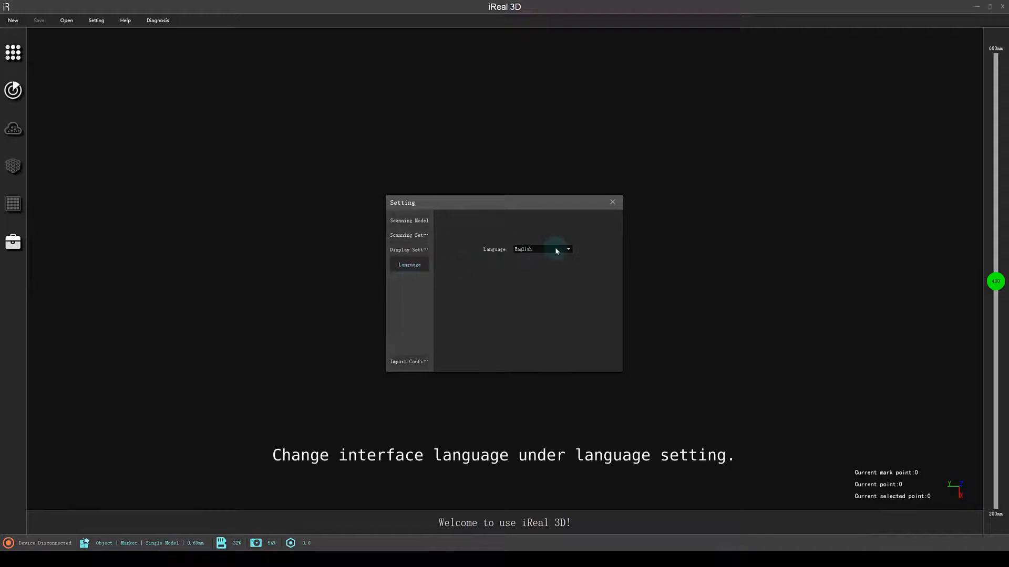
click(542, 250)
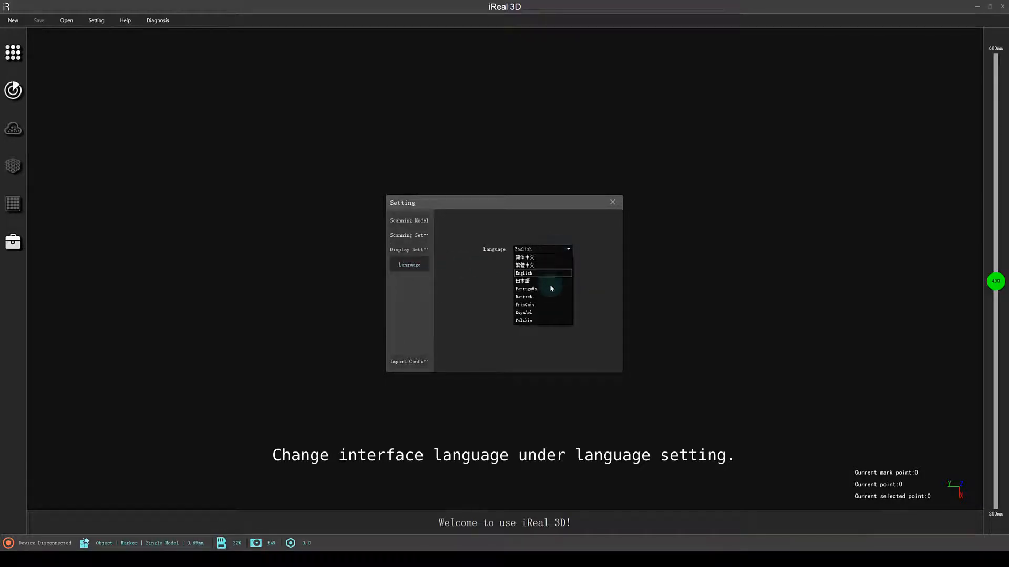
click(523, 273)
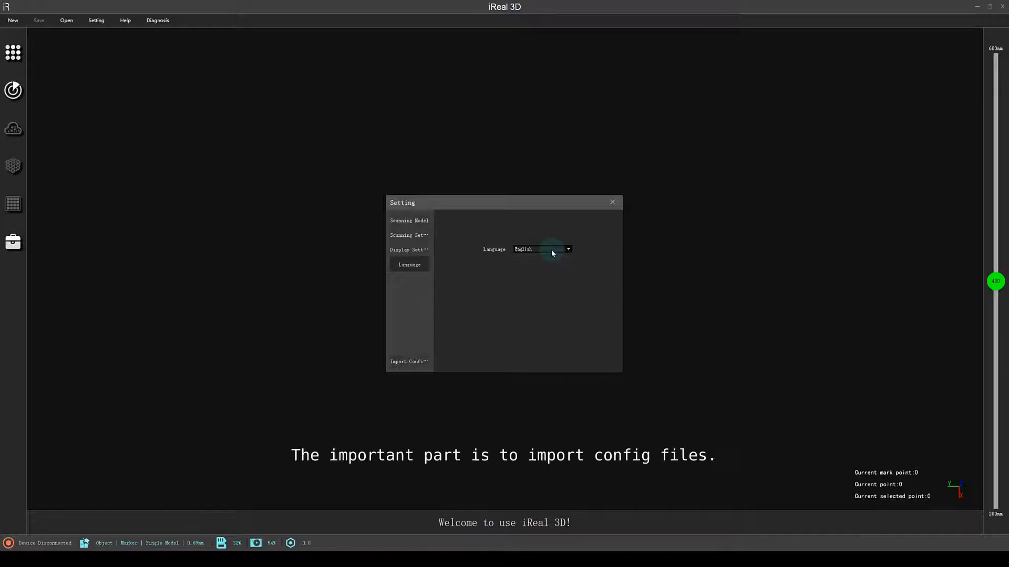
For Import Config, browse to the desktop and choose the Set Files folder.
click(409, 361)
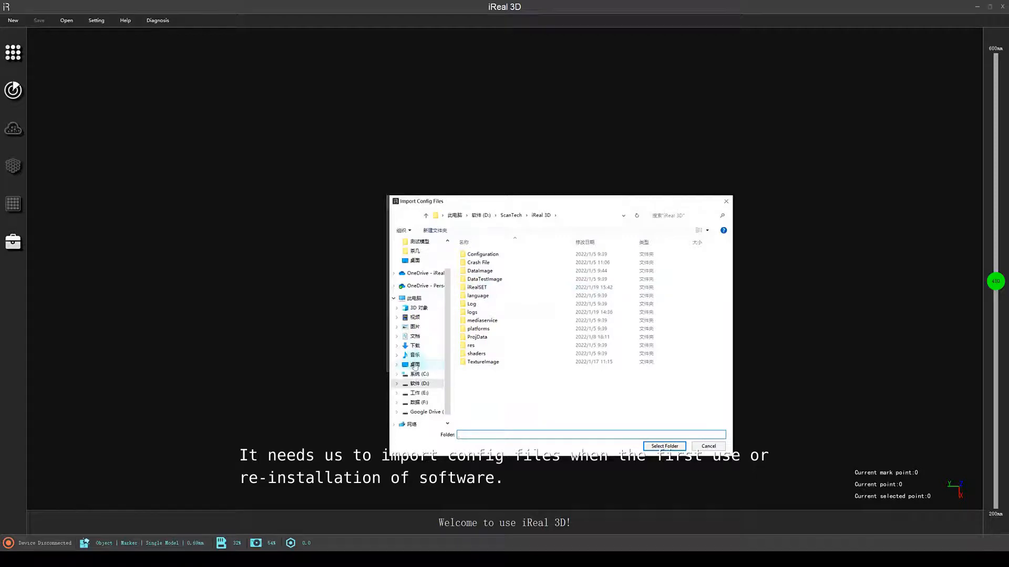
click(414, 365)
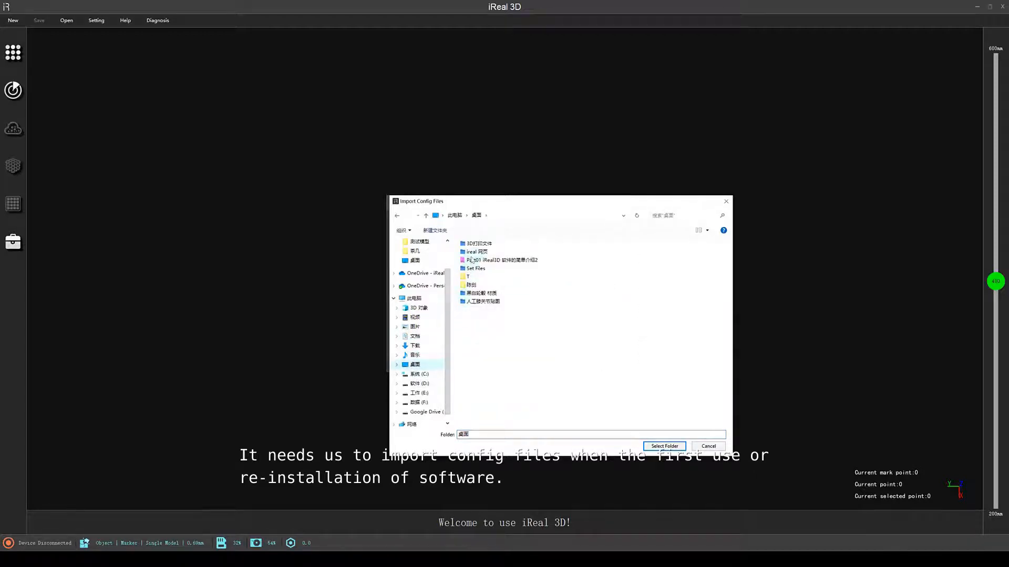
click(474, 268)
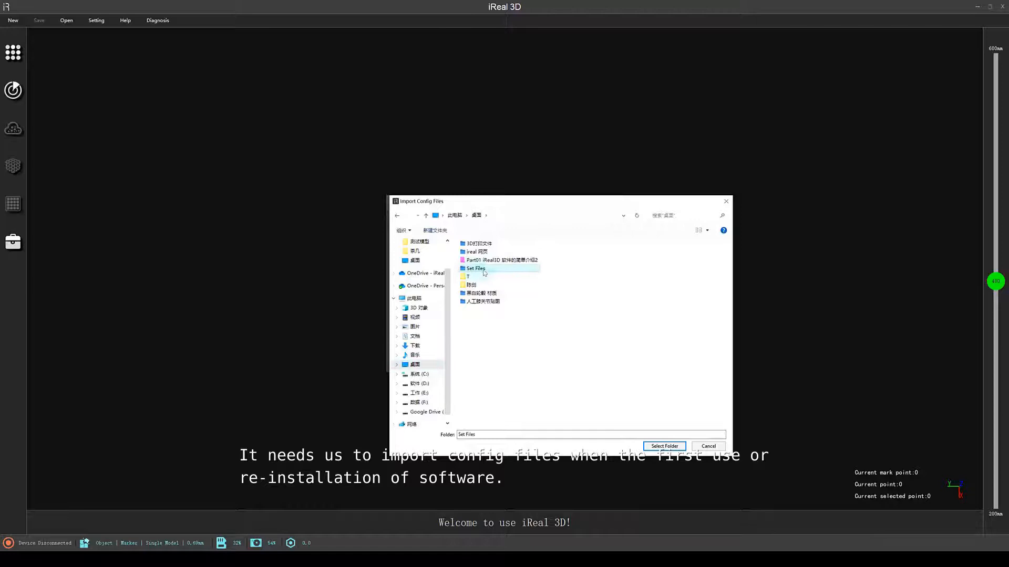
mouse_move(661, 425)
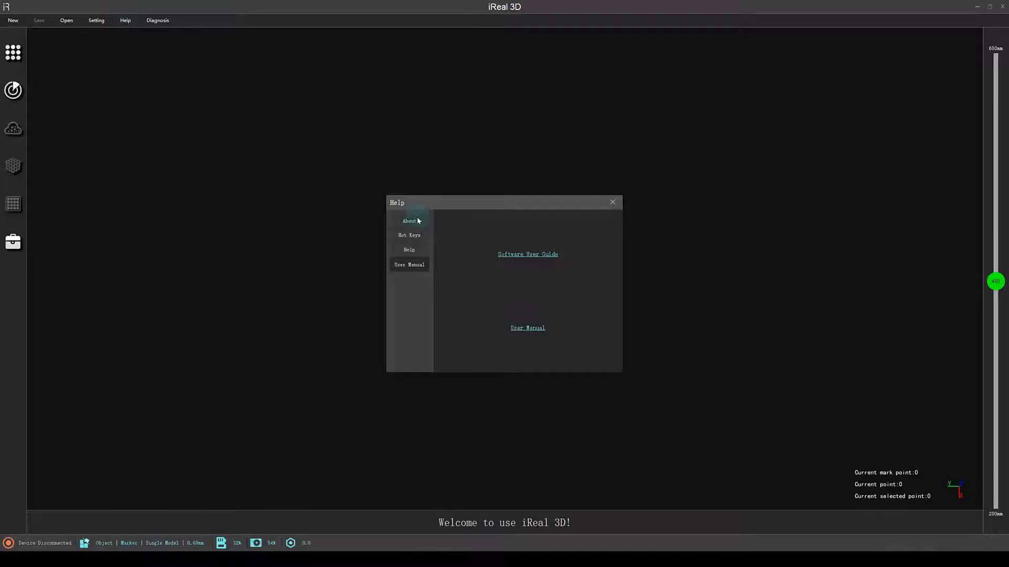
In Help, review version/license, the hot key list, help notes and user manual links.
click(409, 220)
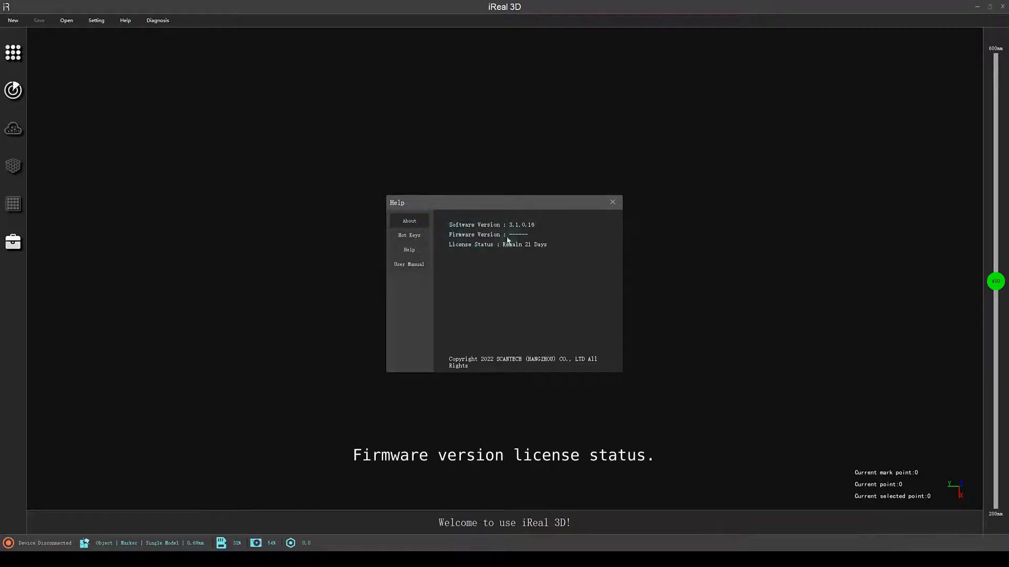
mouse_move(529, 251)
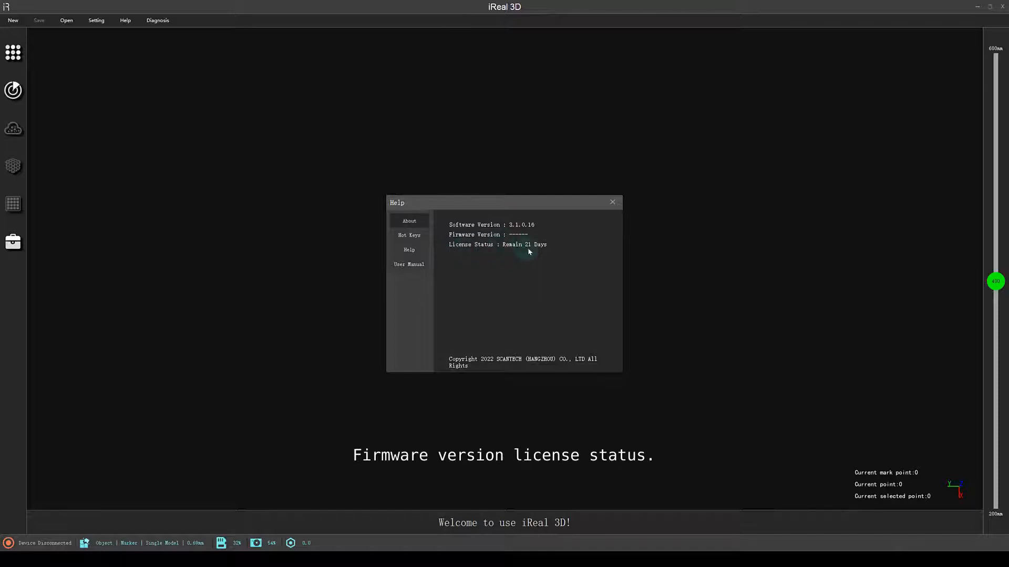
click(409, 235)
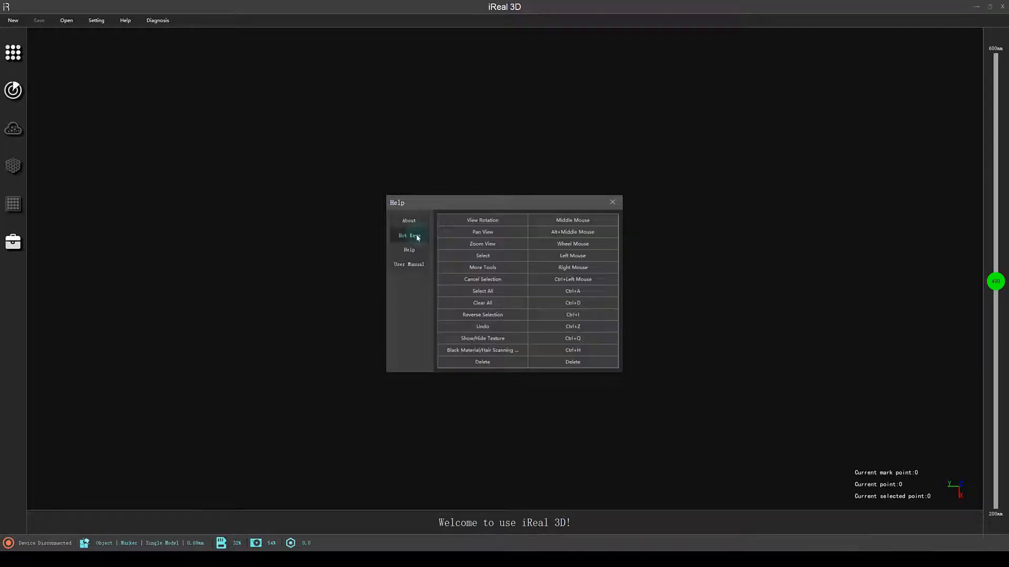
click(409, 250)
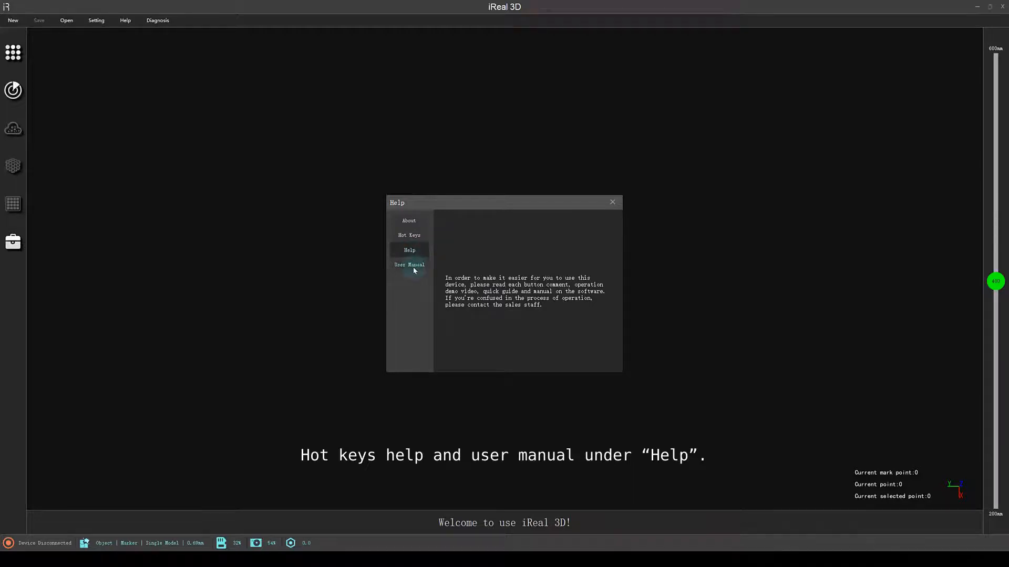
click(409, 265)
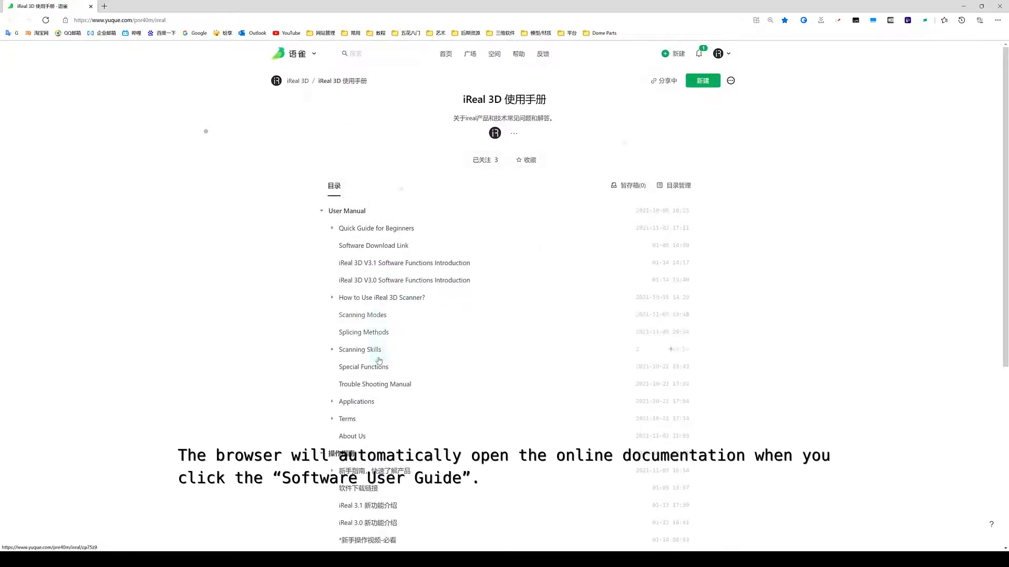
View the About Us page of the online manual, then return to iReal 3D's help window.
click(352, 436)
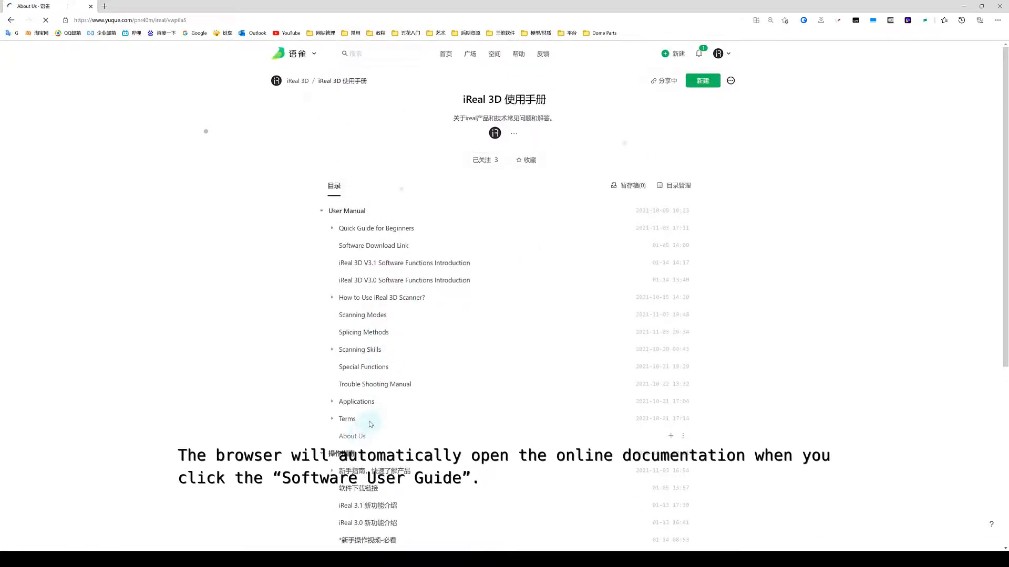
click(352, 436)
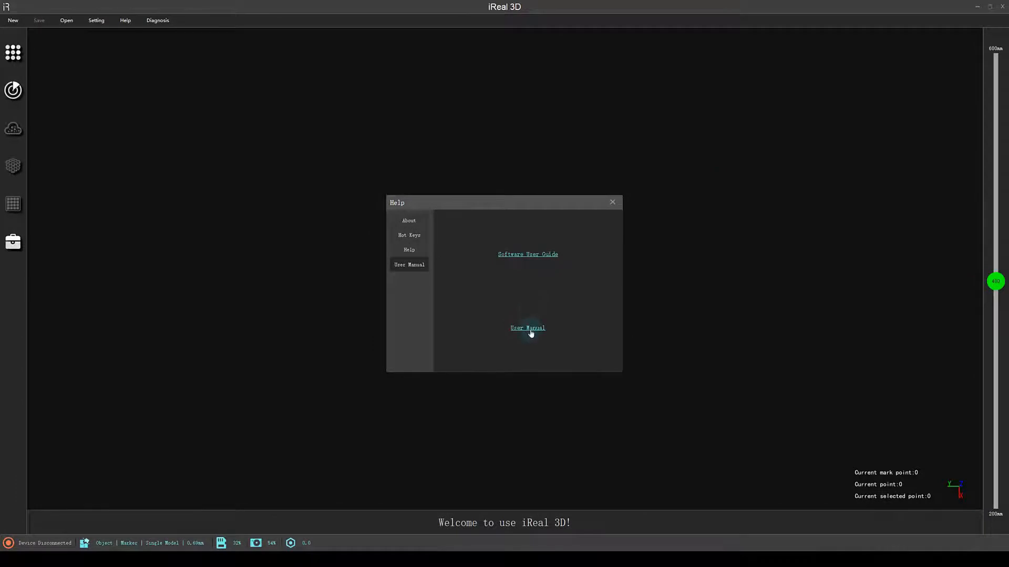
Read through userManual_English.pdf in Acrobat, then return to the workspace.
click(526, 327)
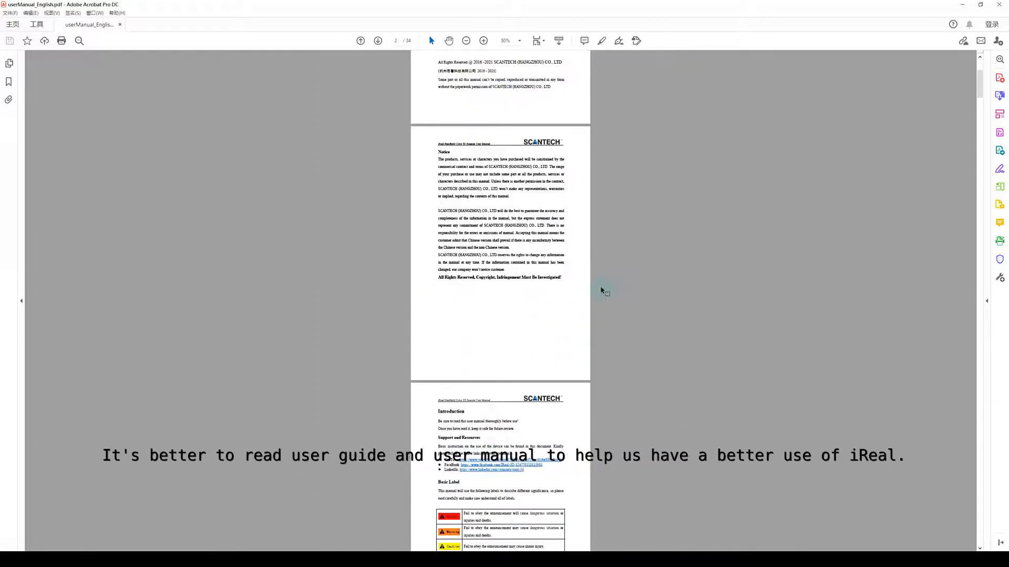
scroll(down, 3)
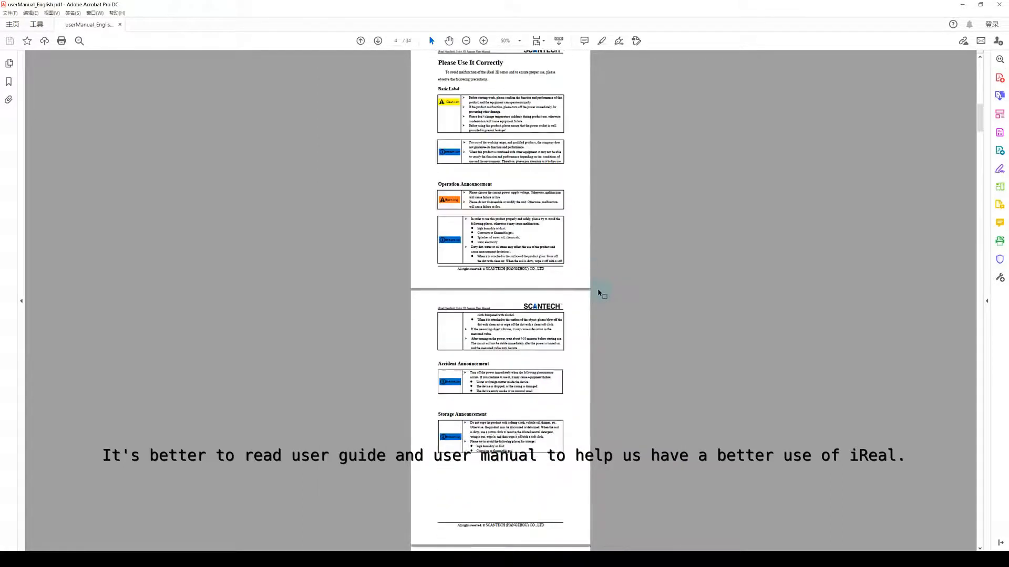
scroll(down, 3)
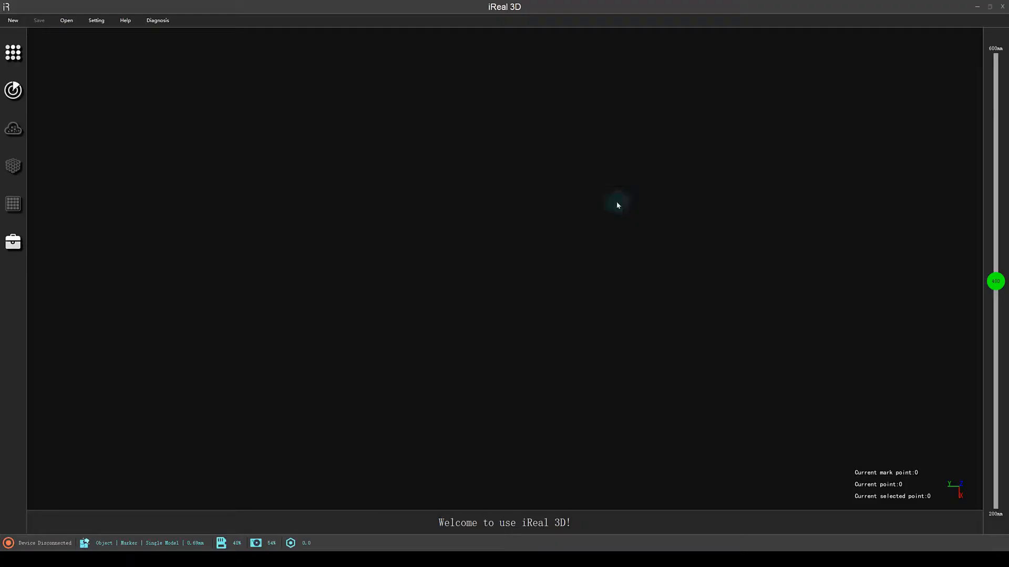
click(157, 20)
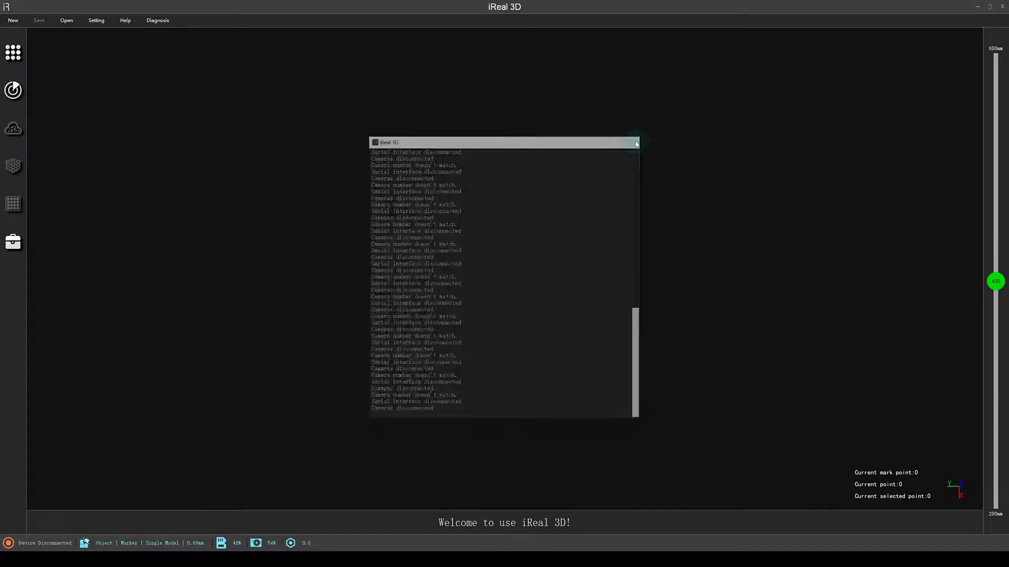
click(635, 142)
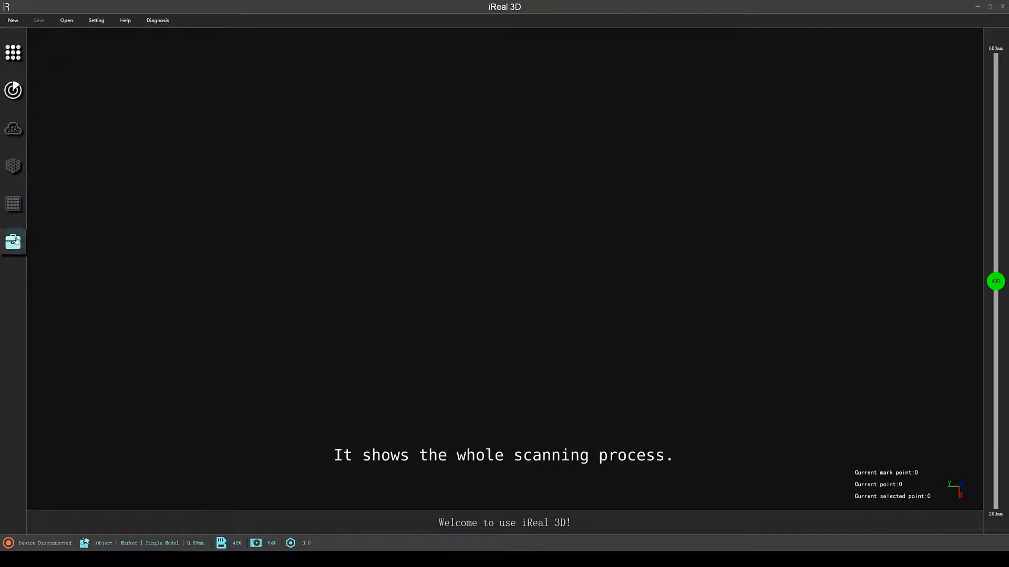
click(12, 52)
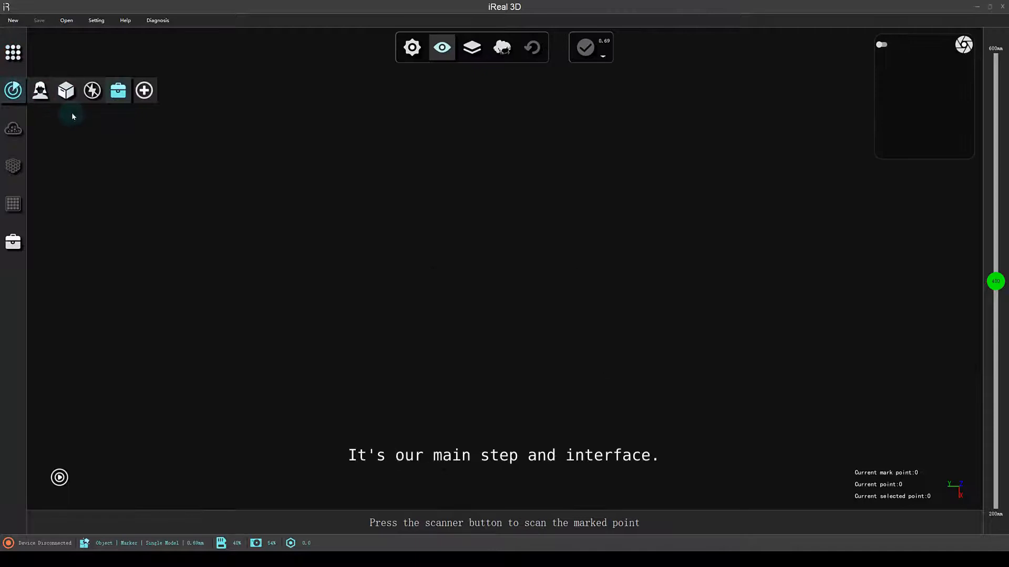
mouse_move(114, 154)
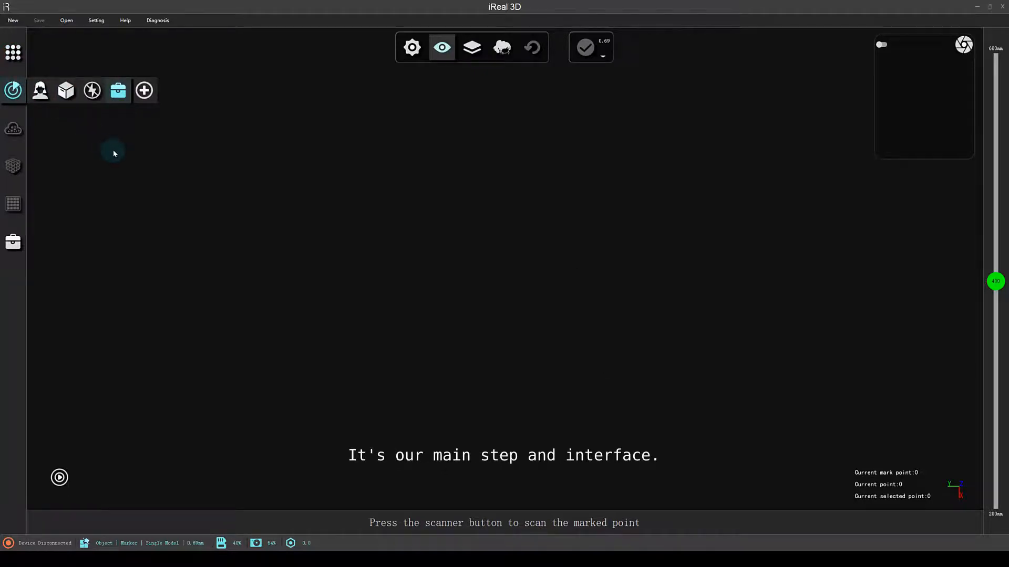
Select multicolor feature-based object mode and begin scanning the rabbit figurine.
click(65, 91)
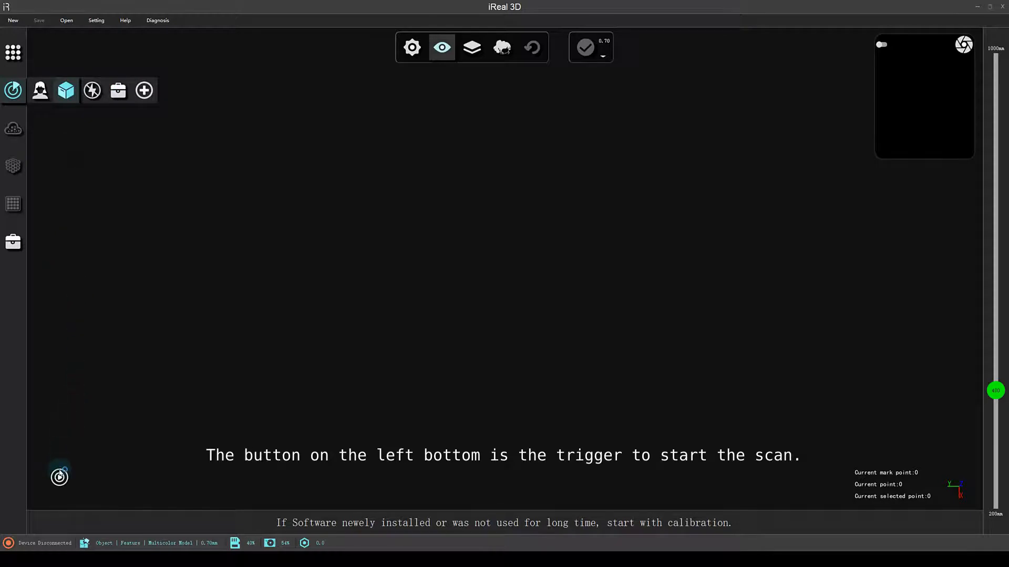
mouse_move(59, 477)
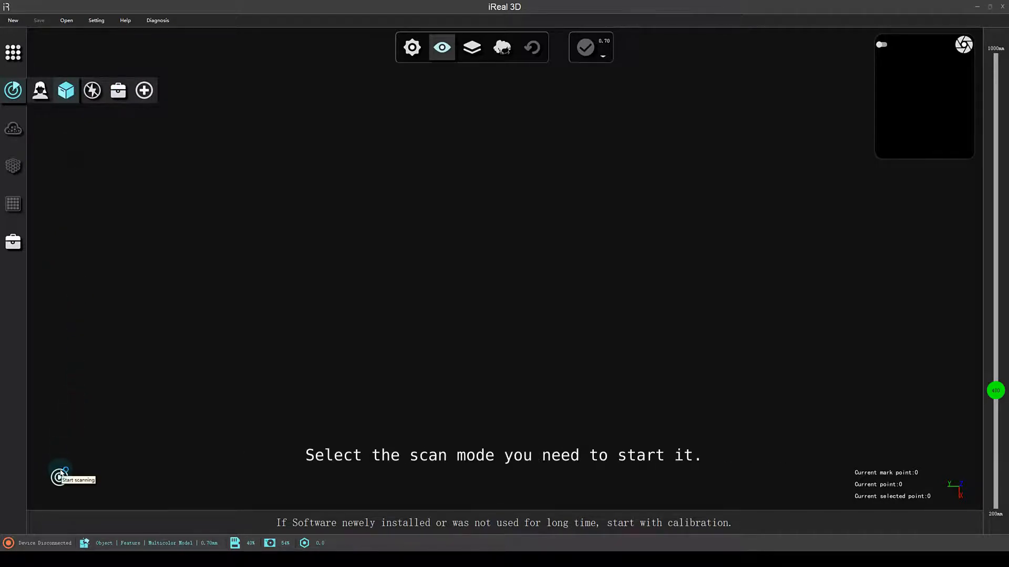
mouse_move(216, 367)
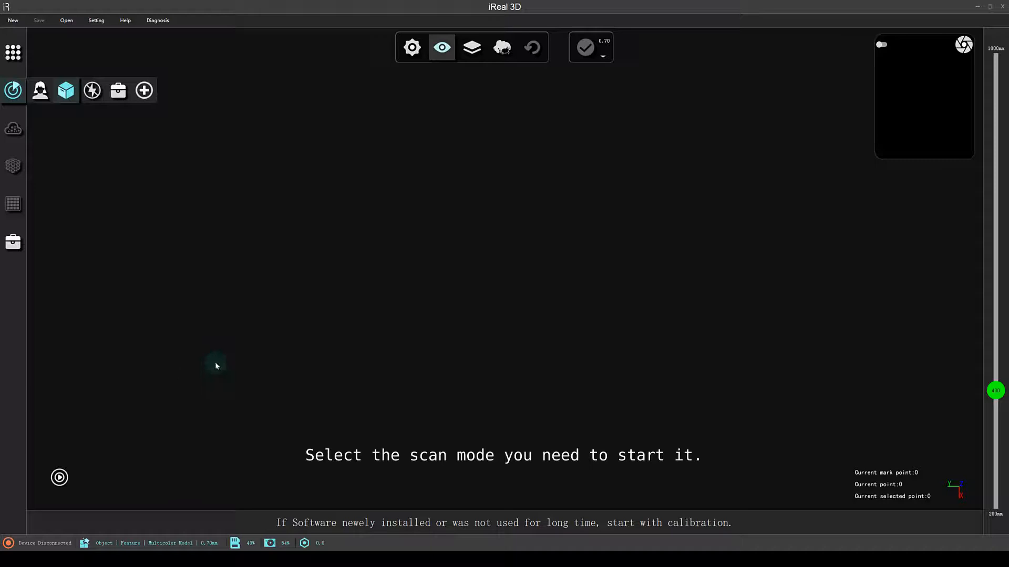
mouse_move(195, 303)
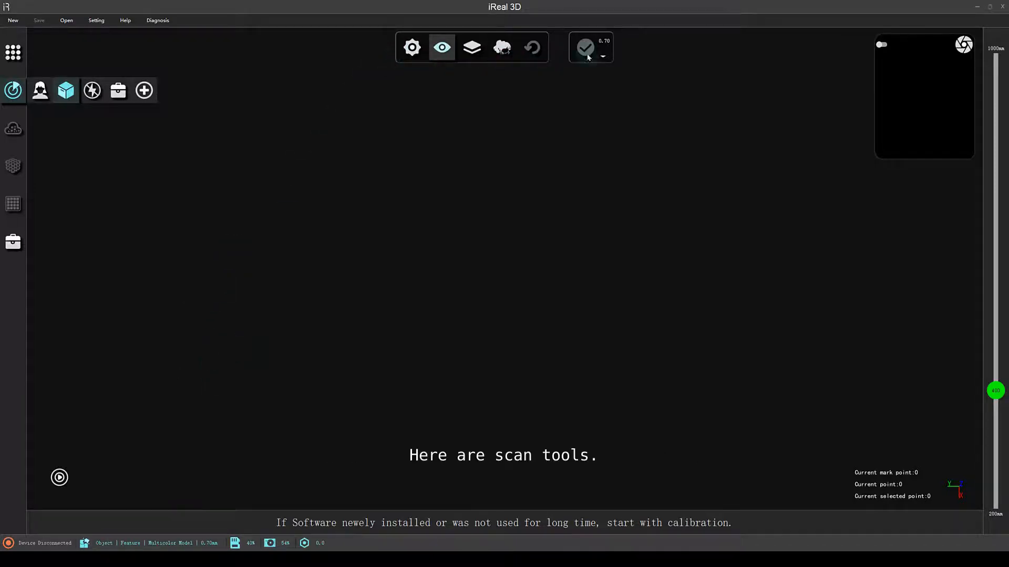
click(412, 48)
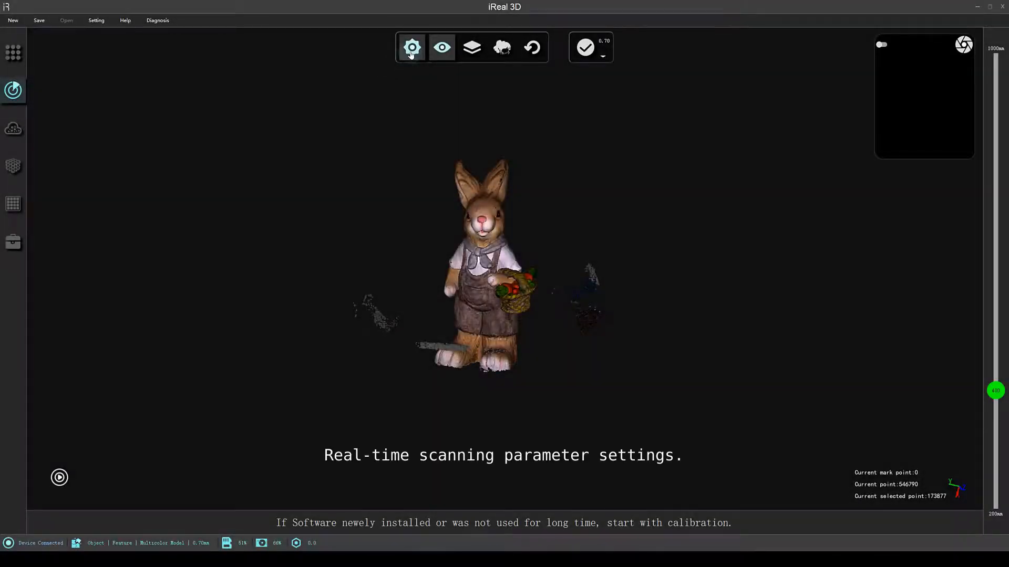
mouse_move(428, 52)
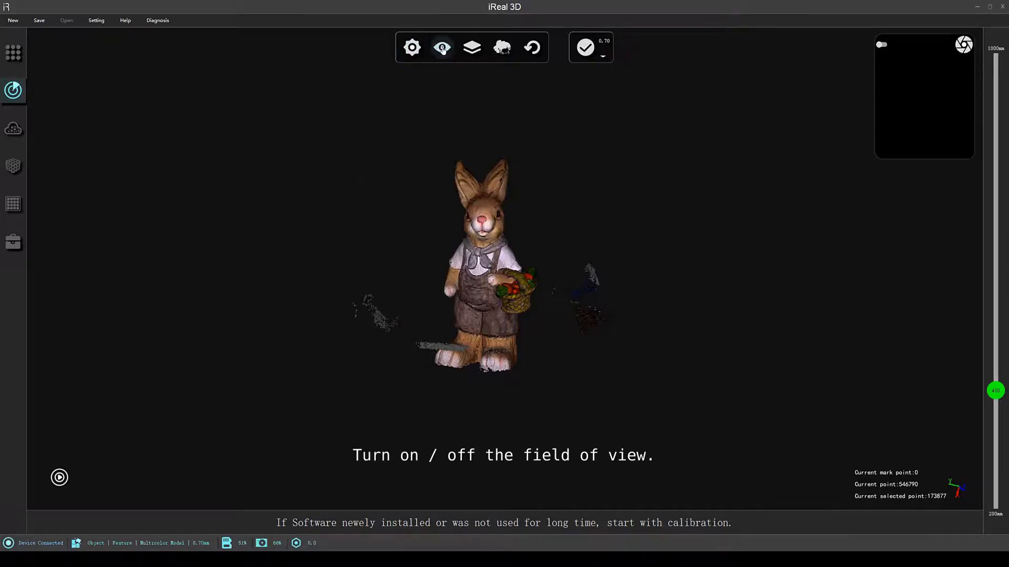
Show then hide the data quality colour map on the scan, and enable black material/hair enhancement.
click(471, 47)
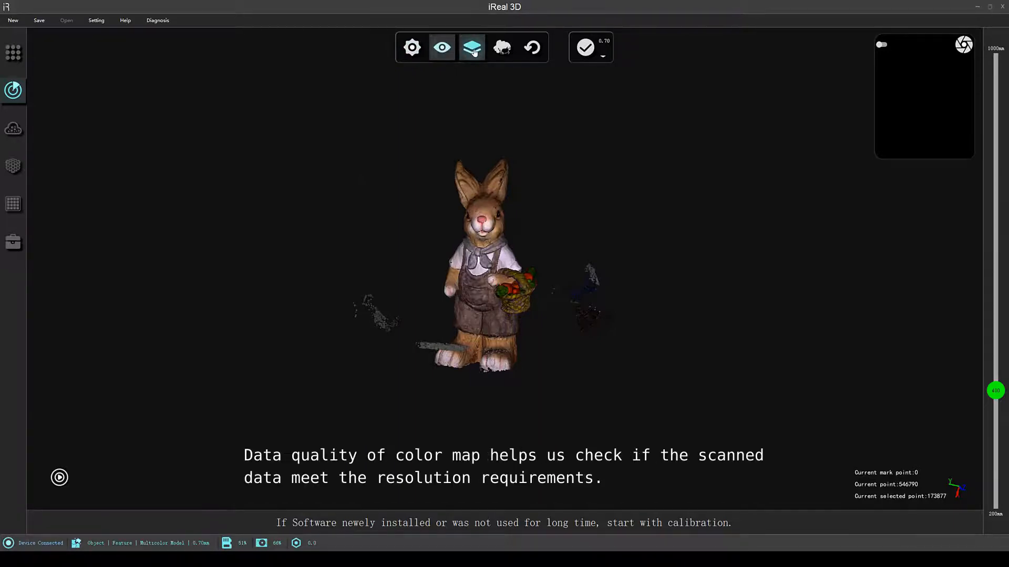
click(471, 47)
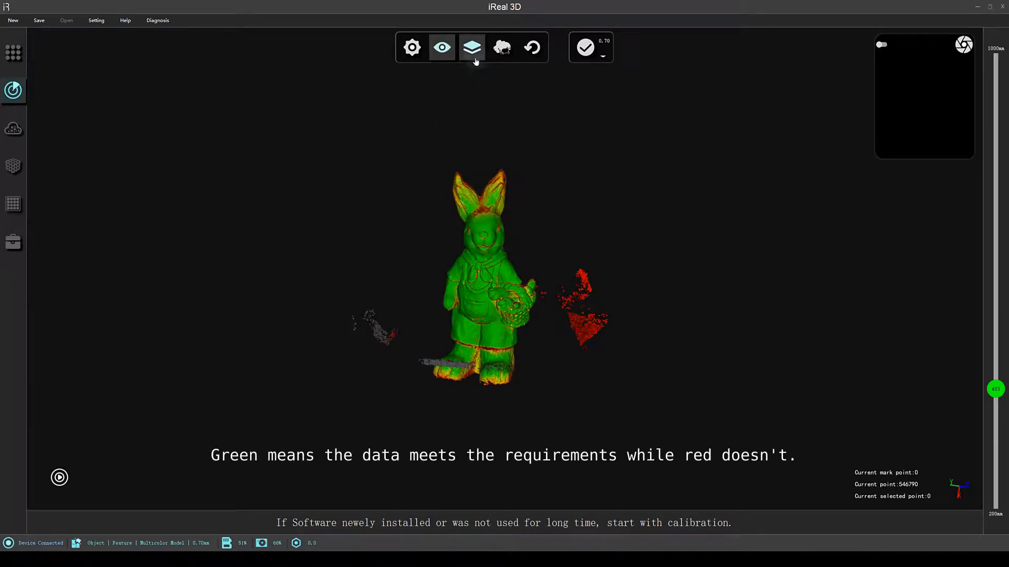
click(471, 47)
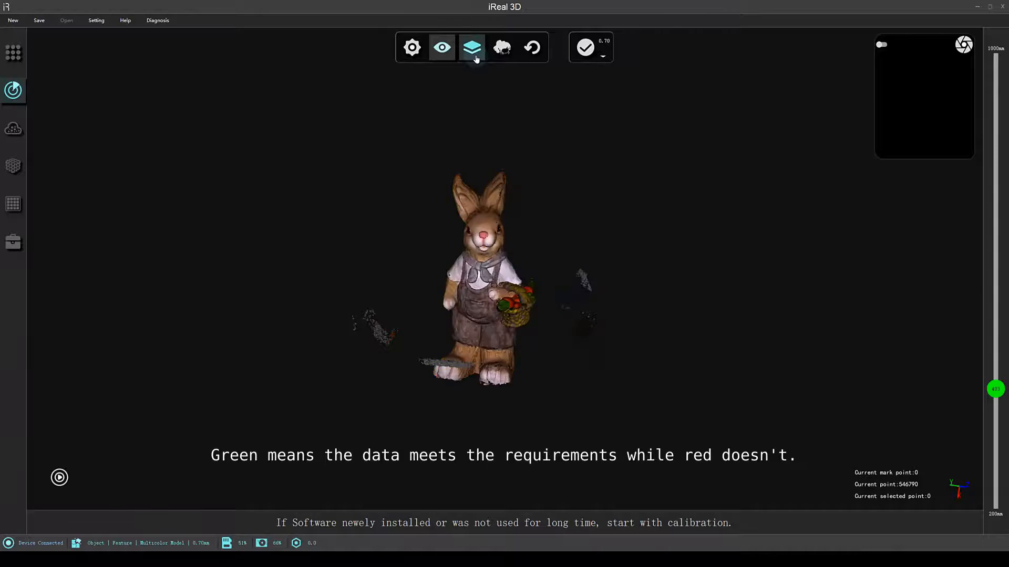
click(501, 47)
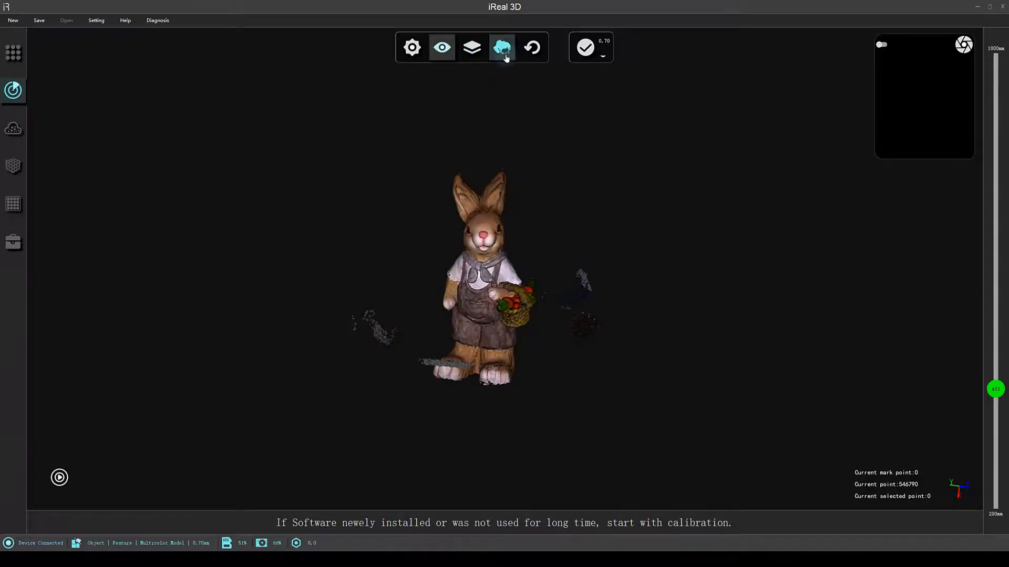
mouse_move(502, 47)
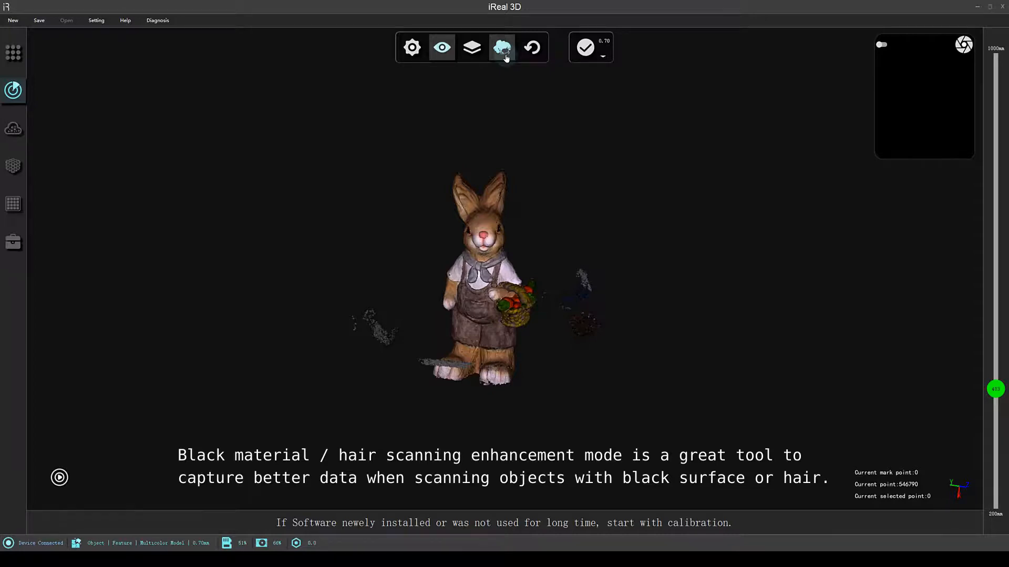
mouse_move(505, 67)
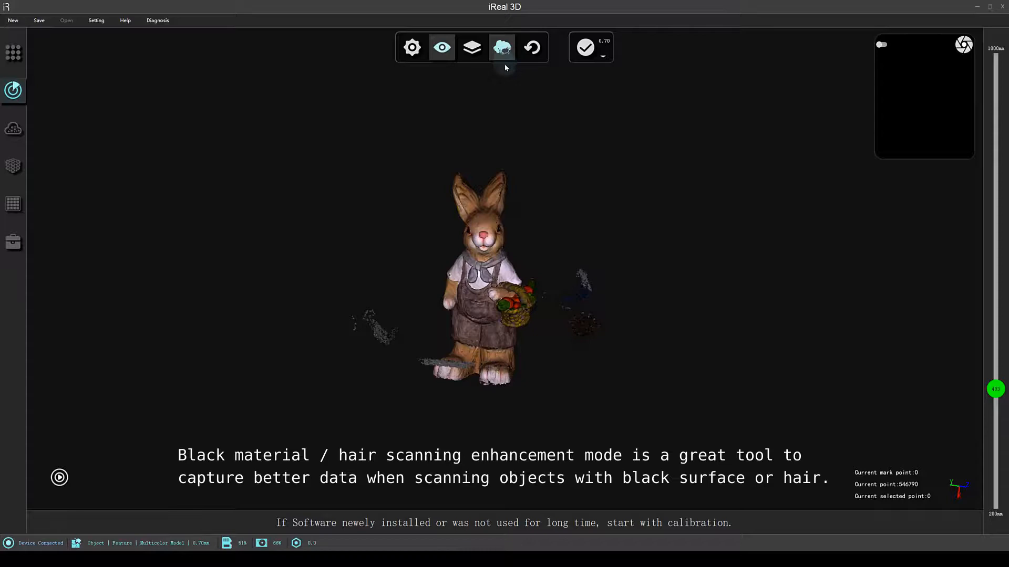
mouse_move(505, 73)
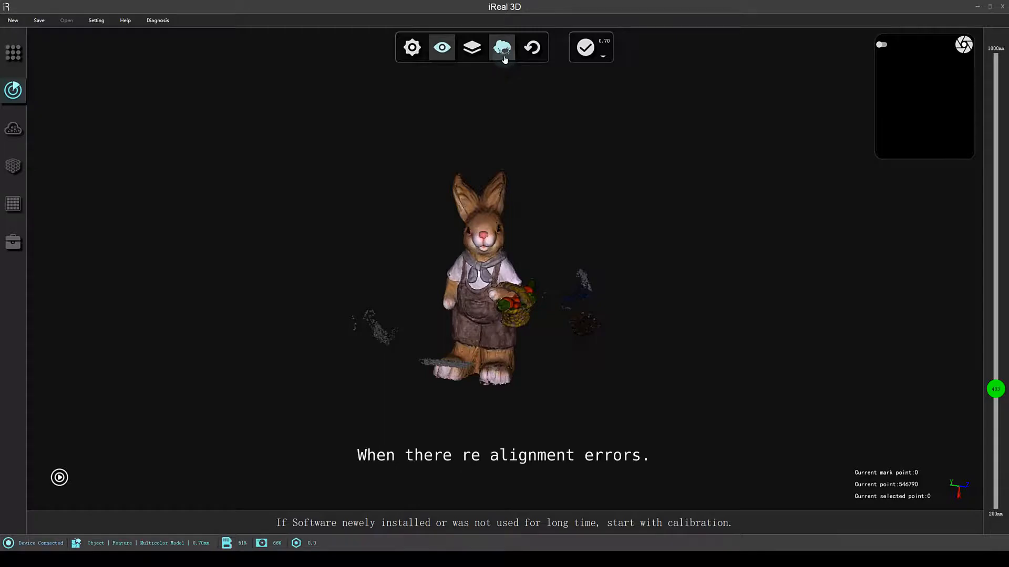
mouse_move(513, 73)
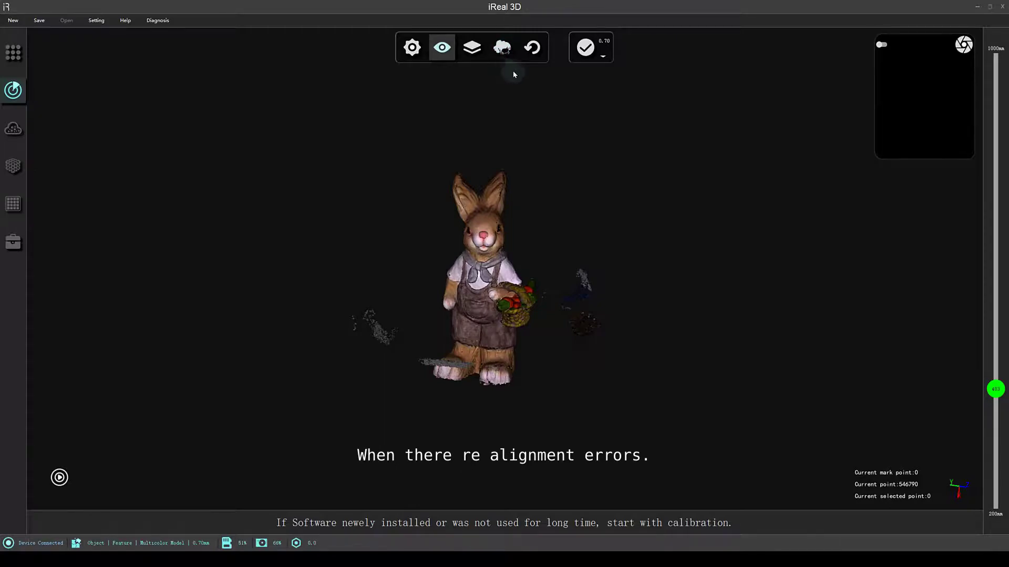
mouse_move(532, 47)
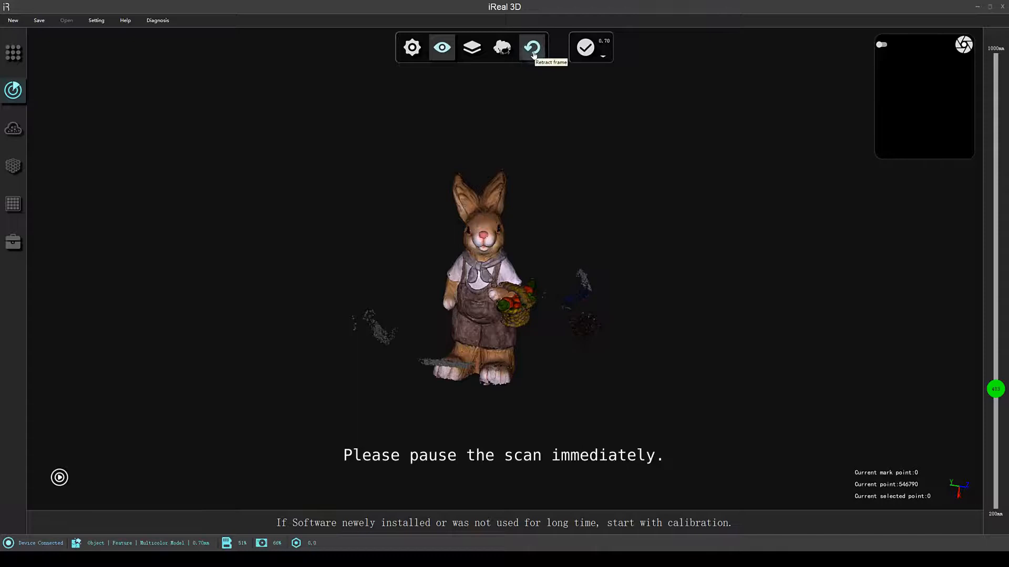
Review scan frames and delete the red-marked stray points via the context menu.
click(532, 47)
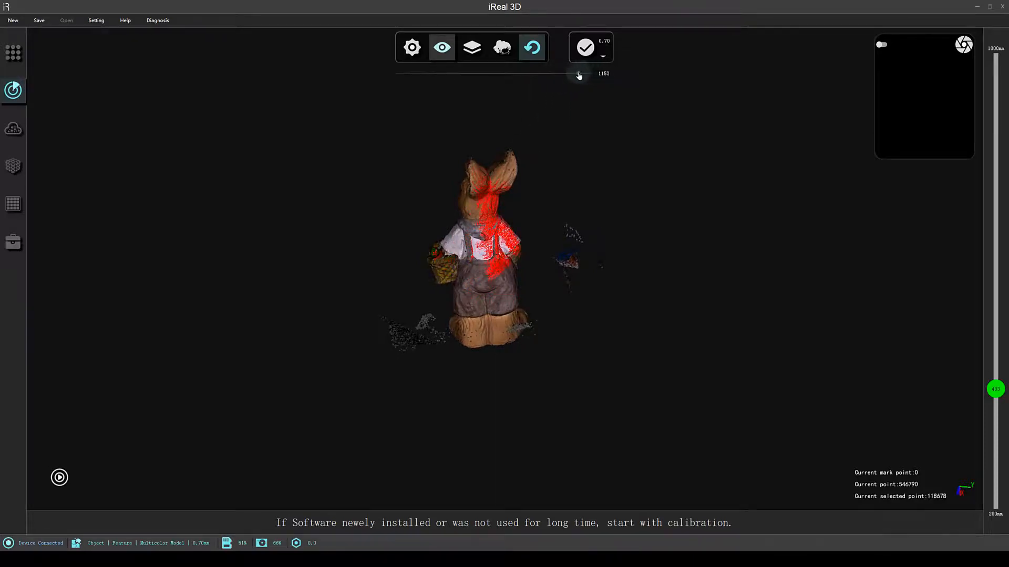
right_click(537, 137)
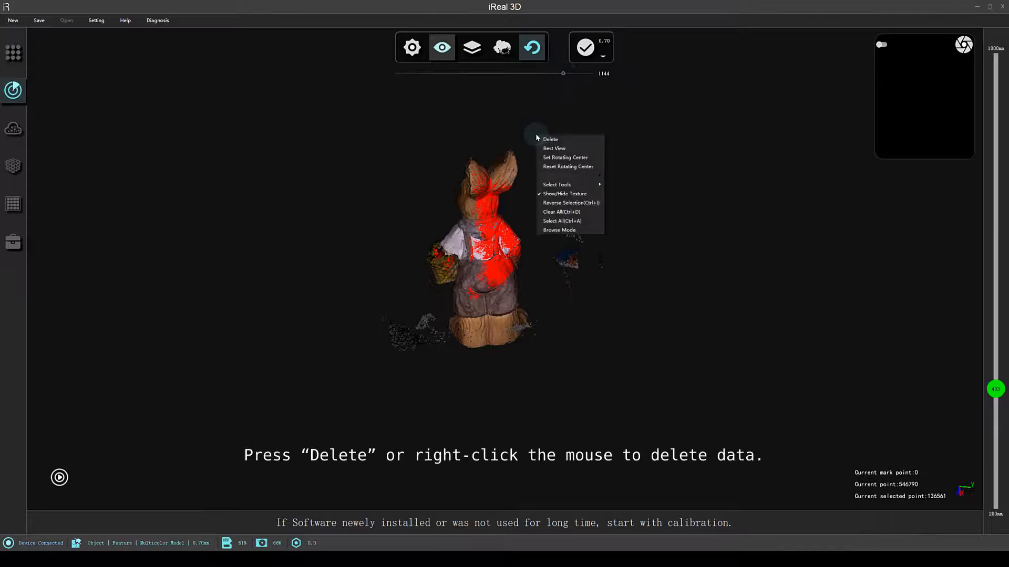
click(543, 140)
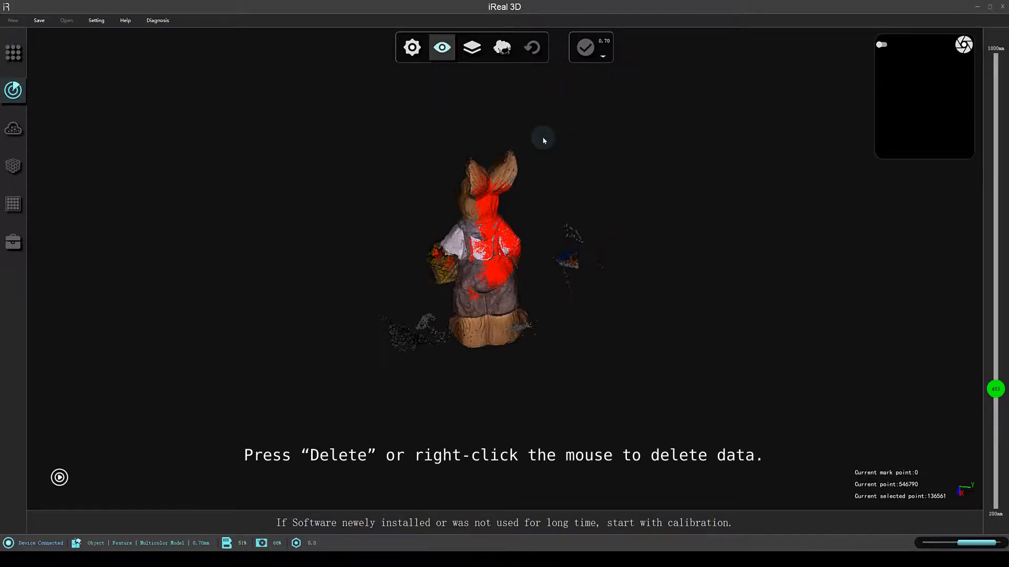
click(531, 47)
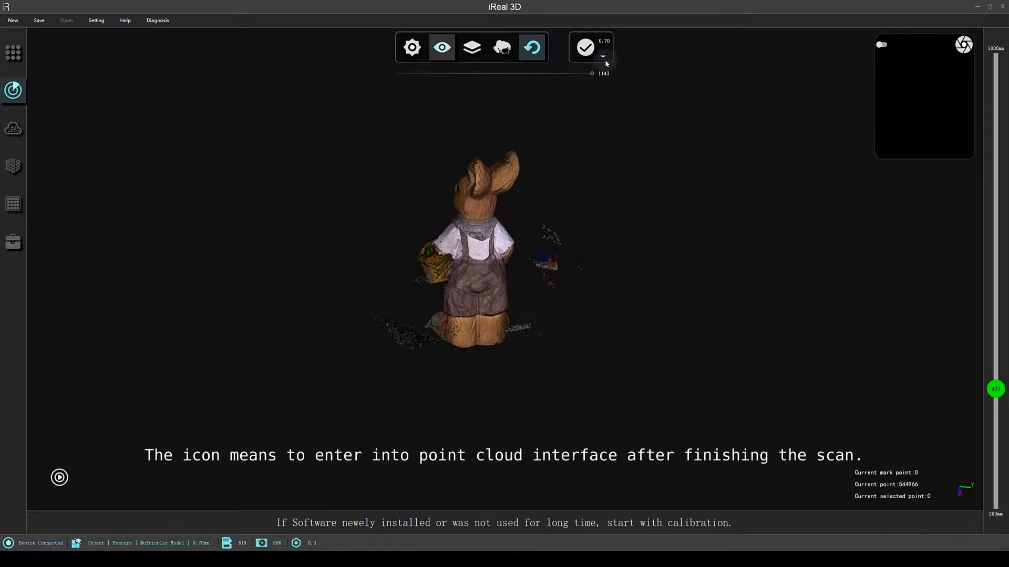
Set the scan resolution to 0.5 mm and turn on the data quality colour map.
click(601, 56)
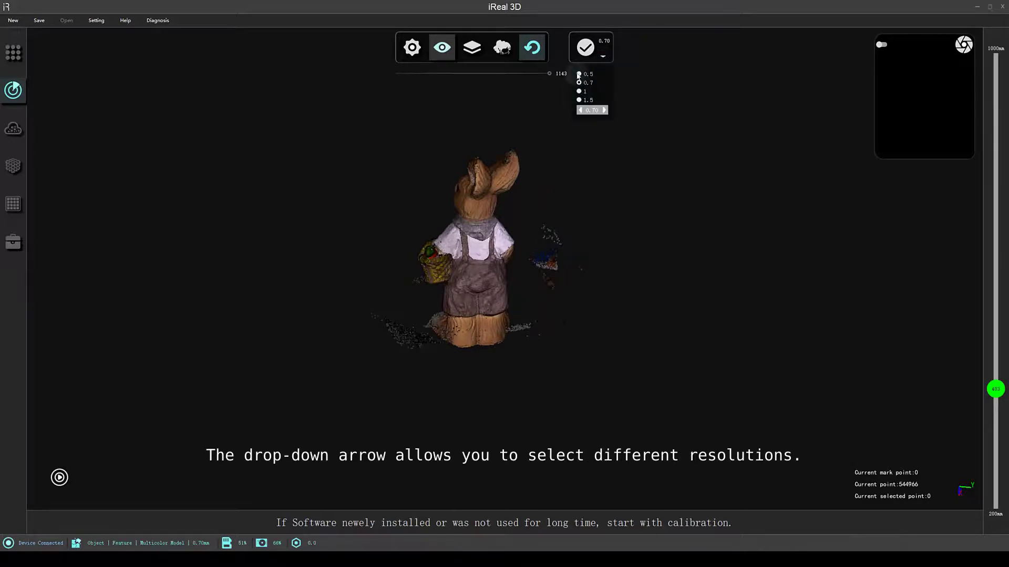
click(587, 73)
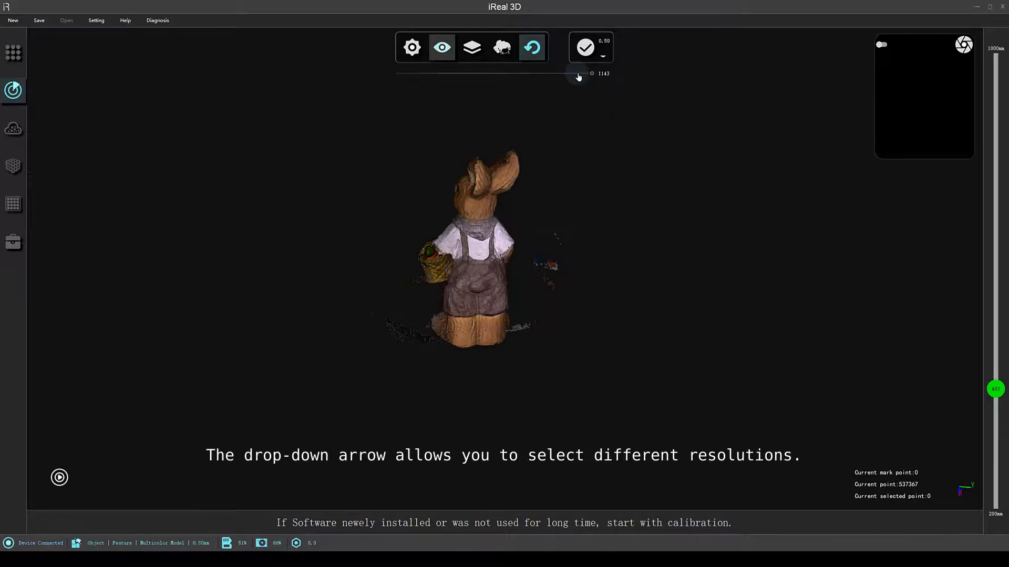
click(603, 55)
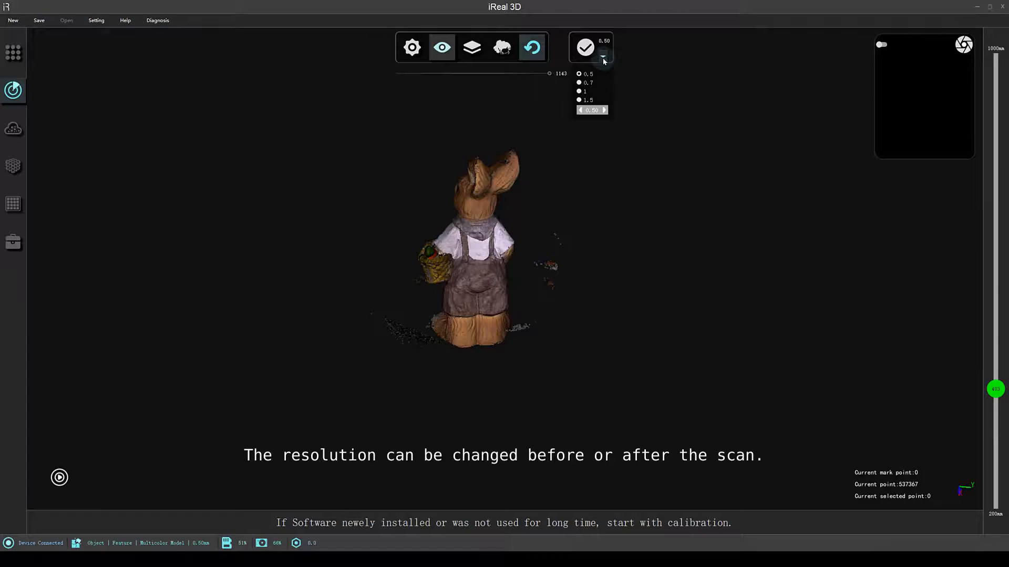
click(530, 65)
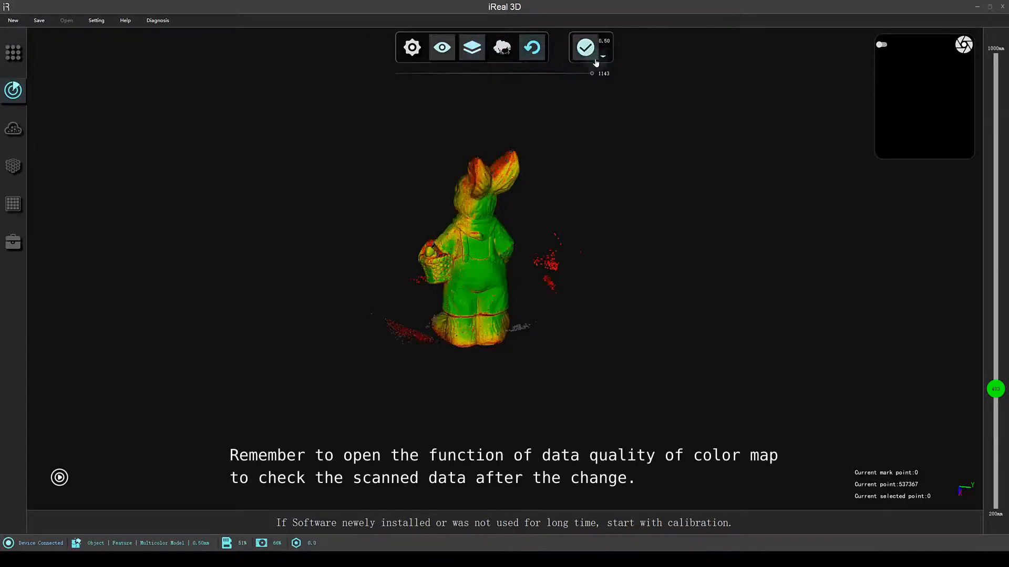
Try 0.7 mm and 1.5 mm resolutions, then settle back on 0.5 mm.
click(602, 57)
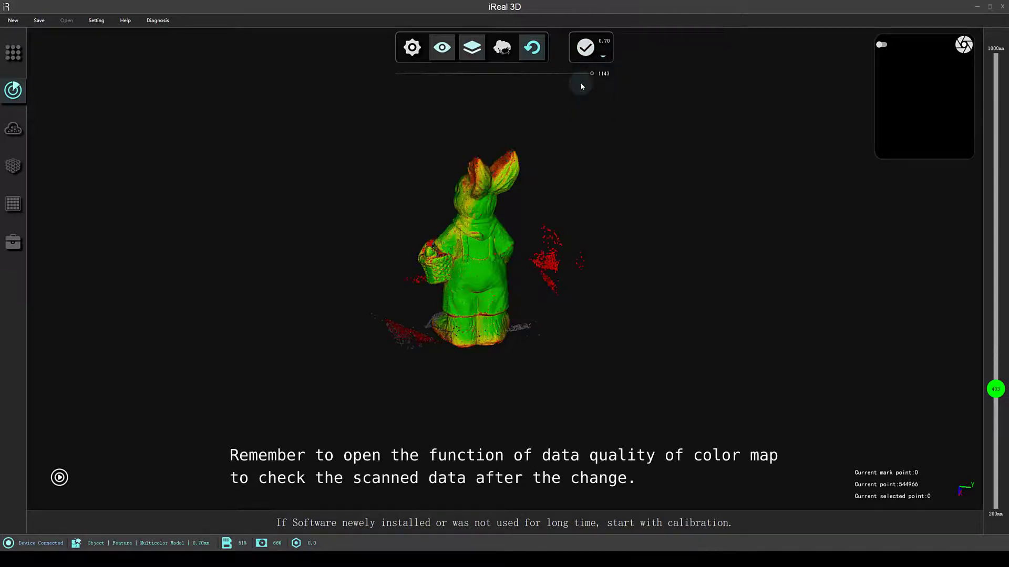
click(602, 57)
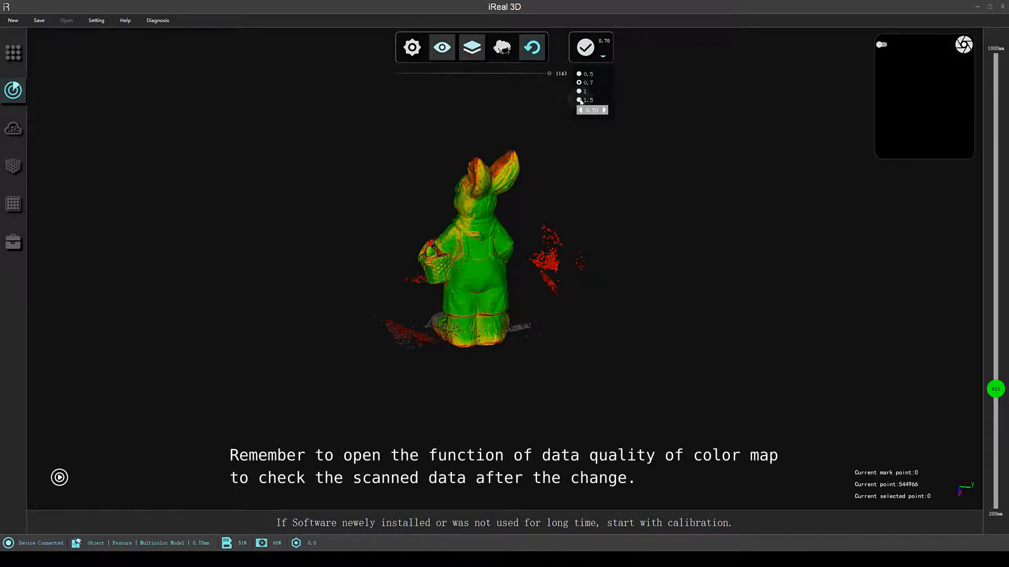
click(577, 99)
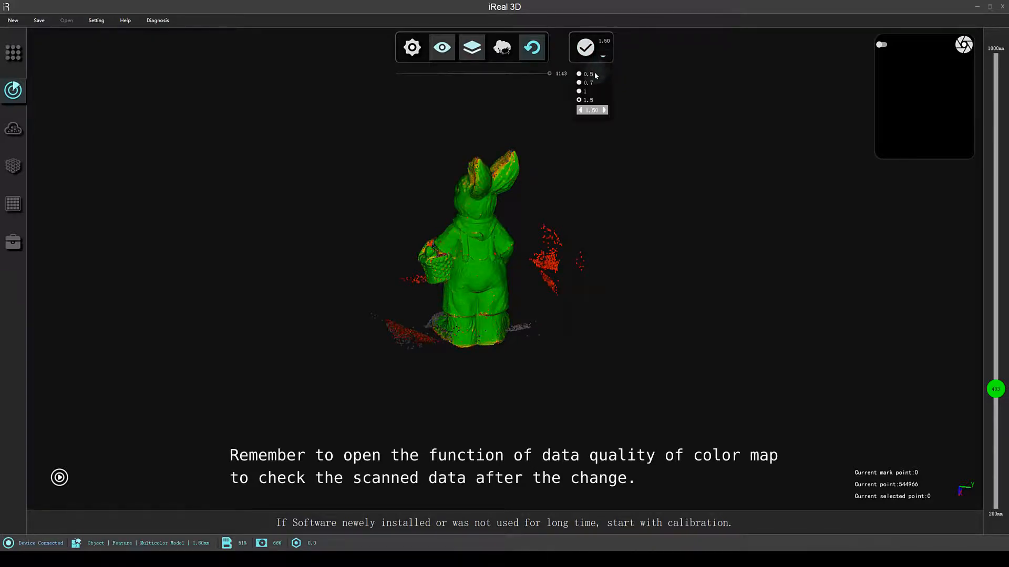
click(578, 74)
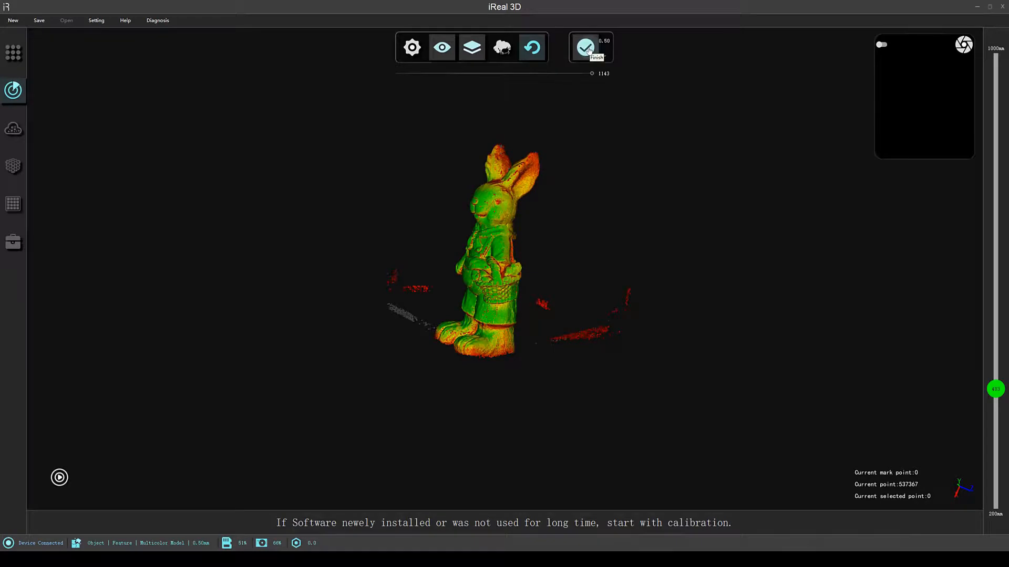
Finish scanning so the rabbit point cloud is wrapped into a full-colour mesh.
click(584, 48)
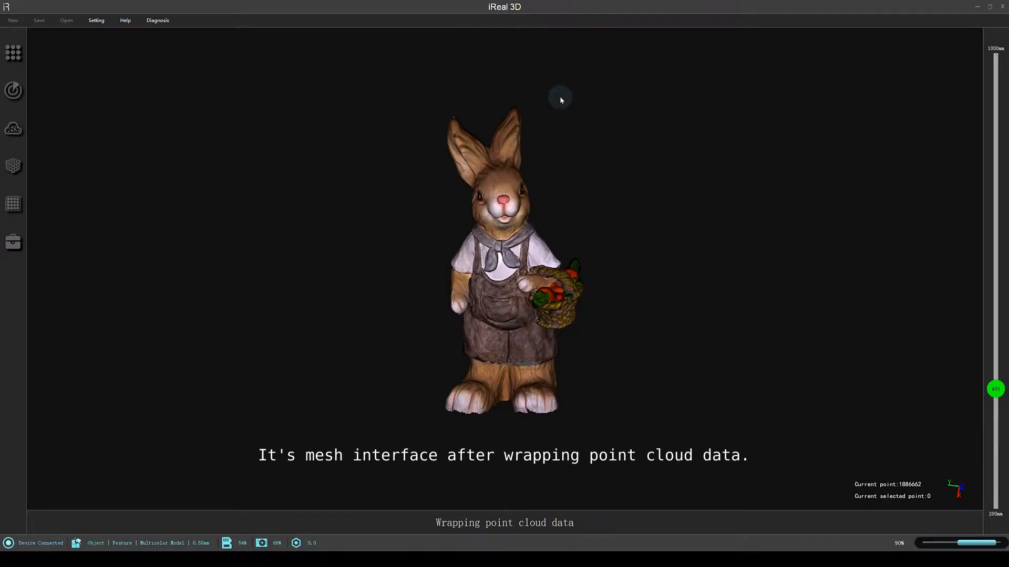
In the Mesh module, simplify the rabbit mesh to about 3.2 million faces and texture-map it.
click(13, 166)
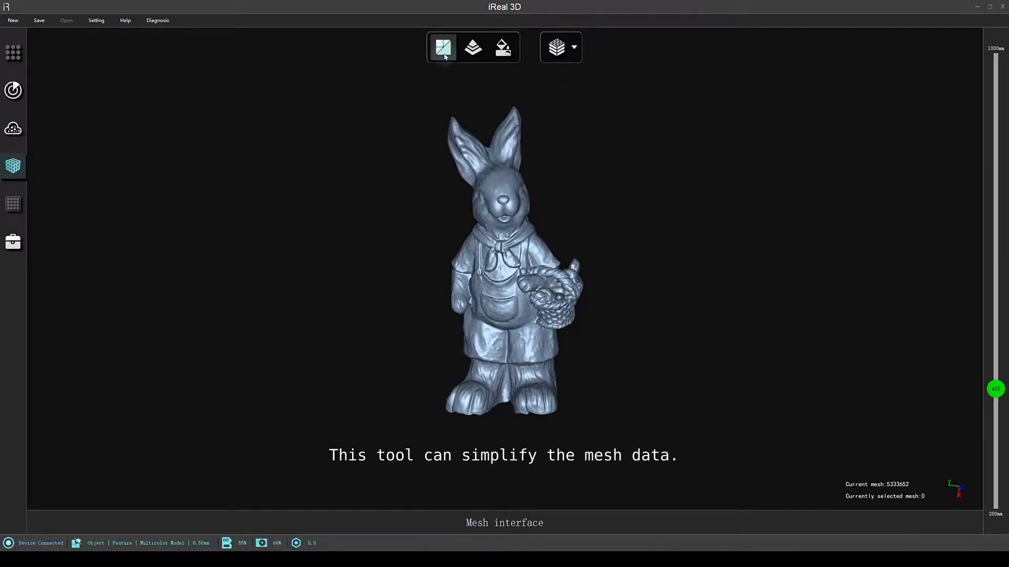
click(442, 48)
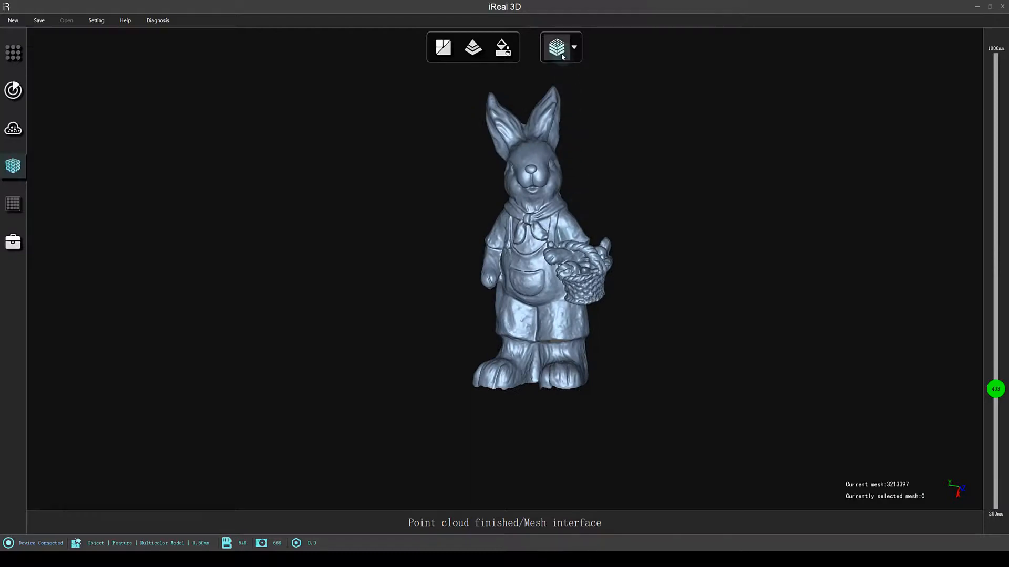
mouse_move(572, 54)
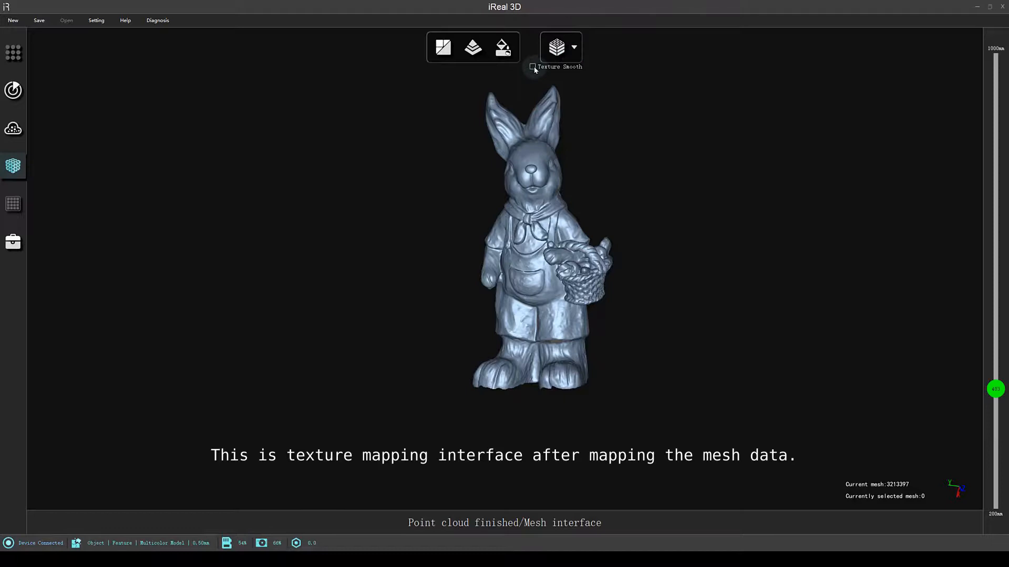
click(532, 67)
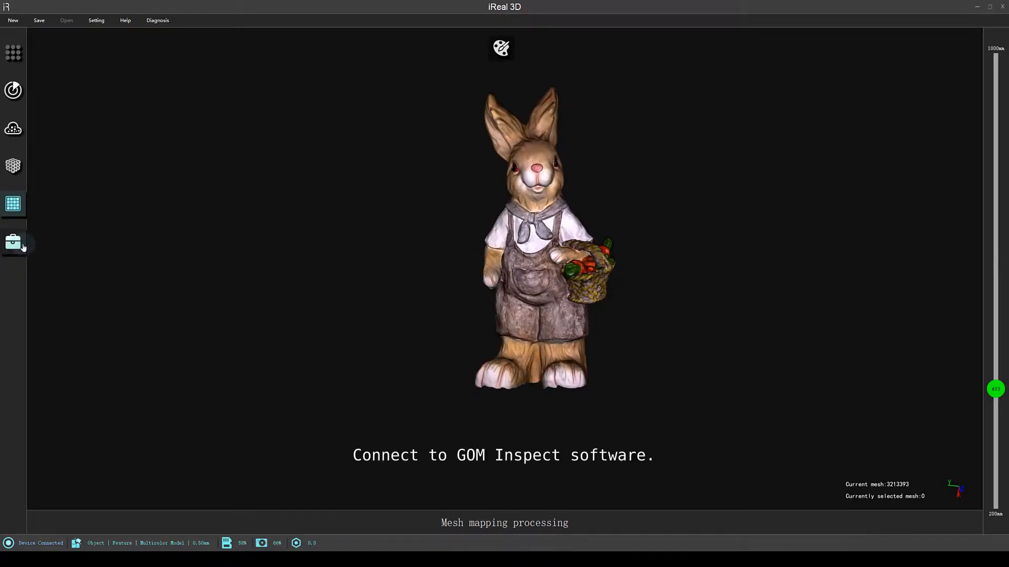
Bring up the inspection measurement tool from Common Tools.
click(14, 242)
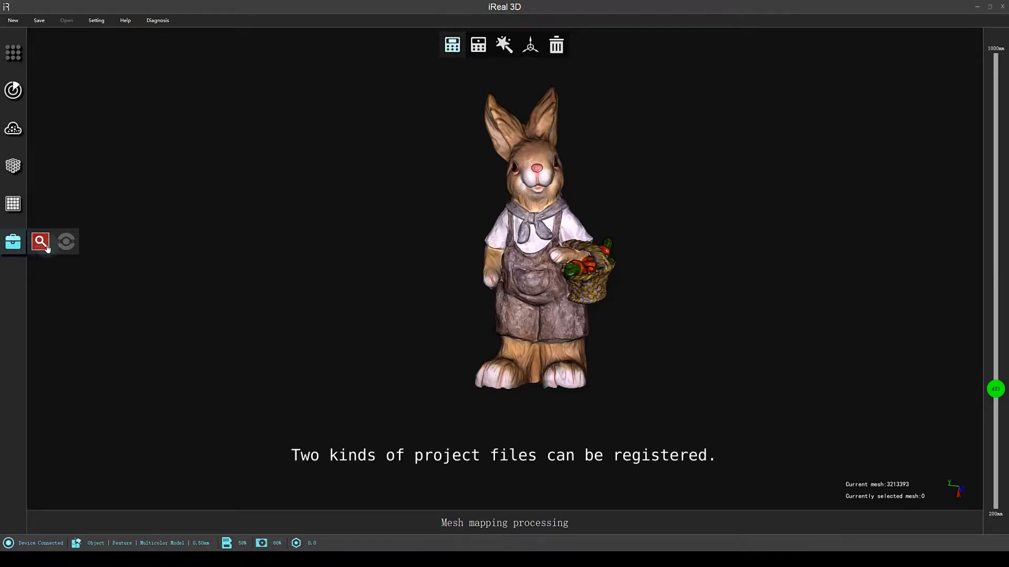
click(40, 242)
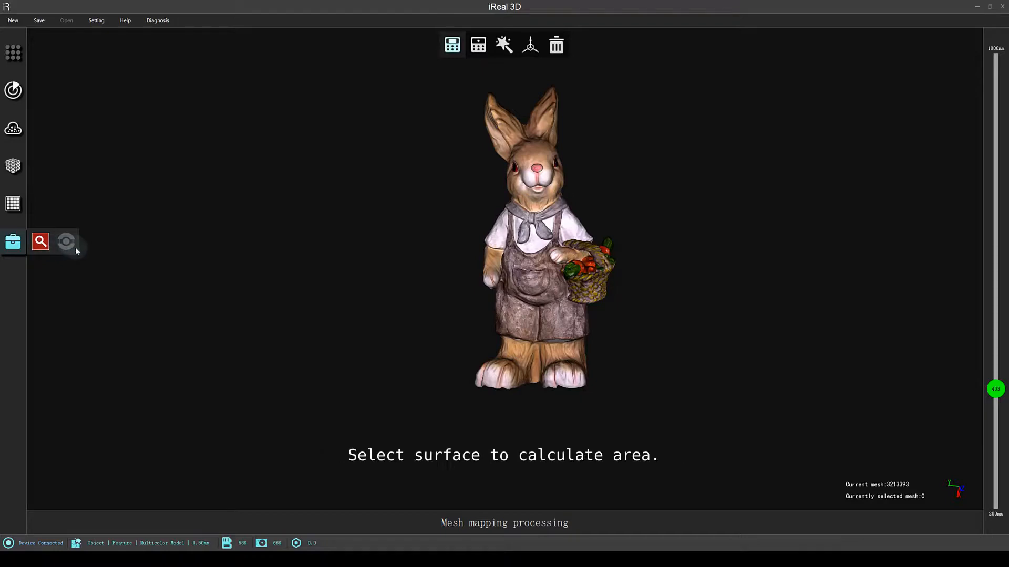
click(477, 46)
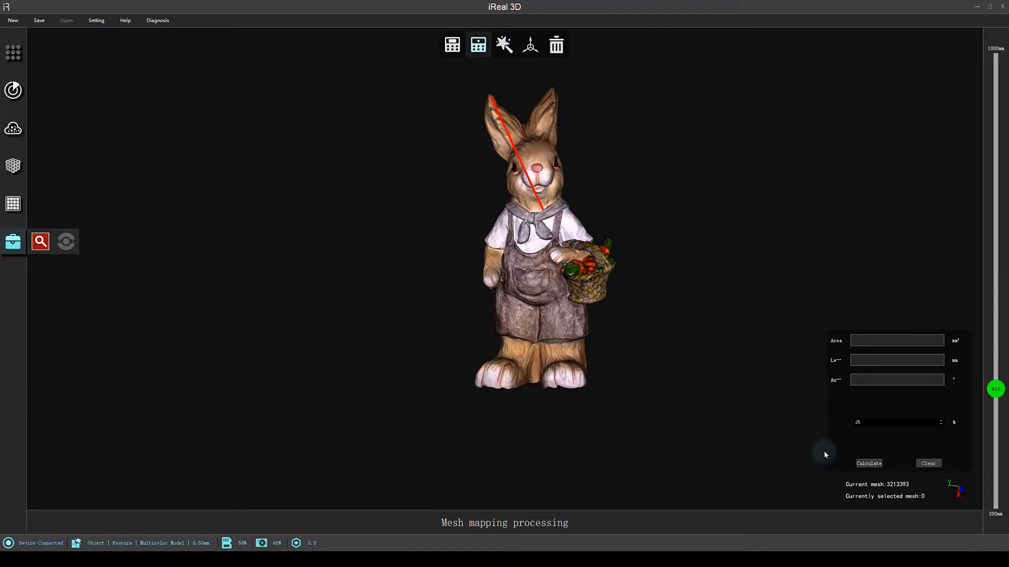
Measure a roughly 306.6 mm length across the rabbit's ear and face, clear it, and return to scanning.
click(869, 464)
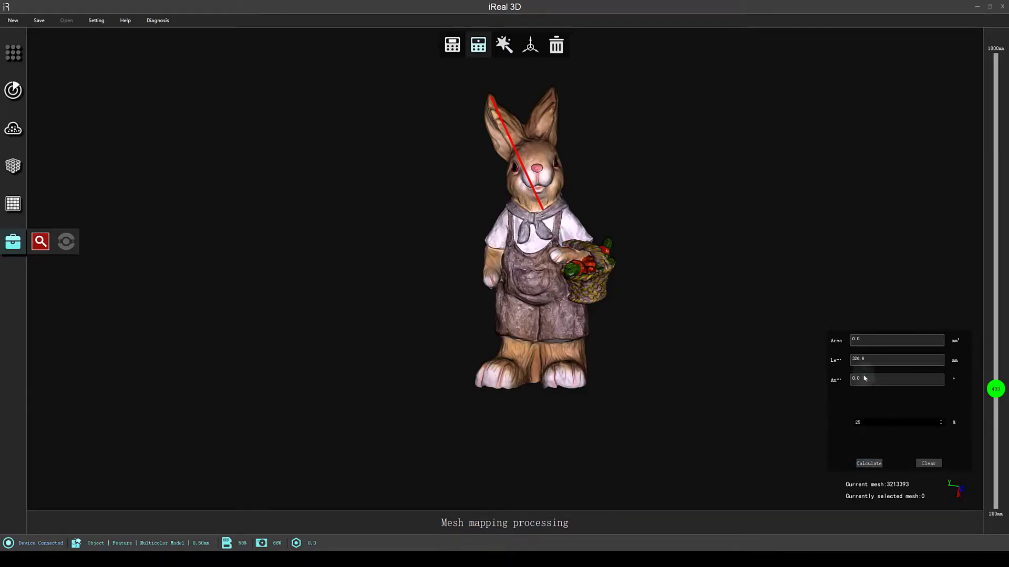
mouse_move(837, 360)
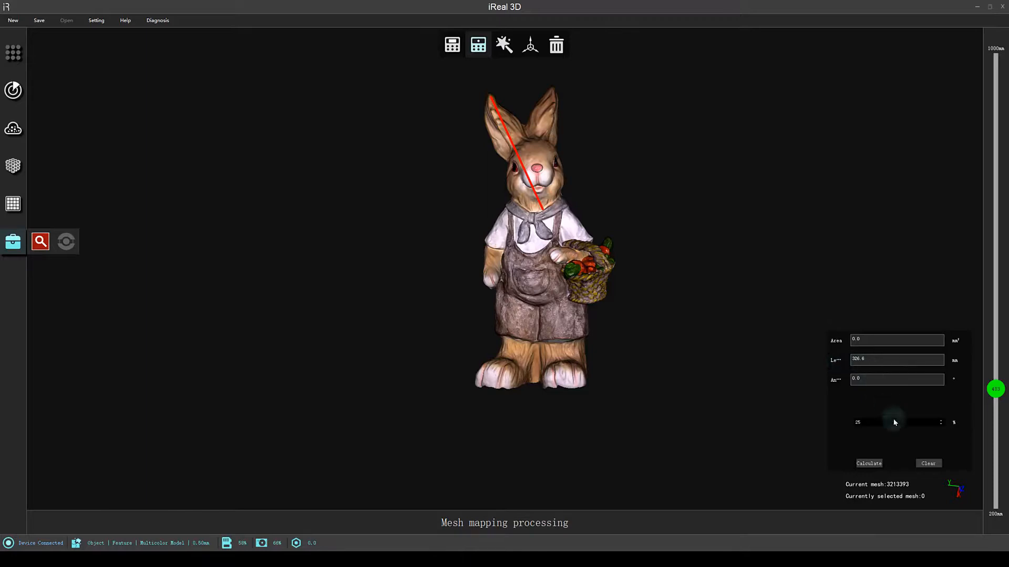
click(927, 464)
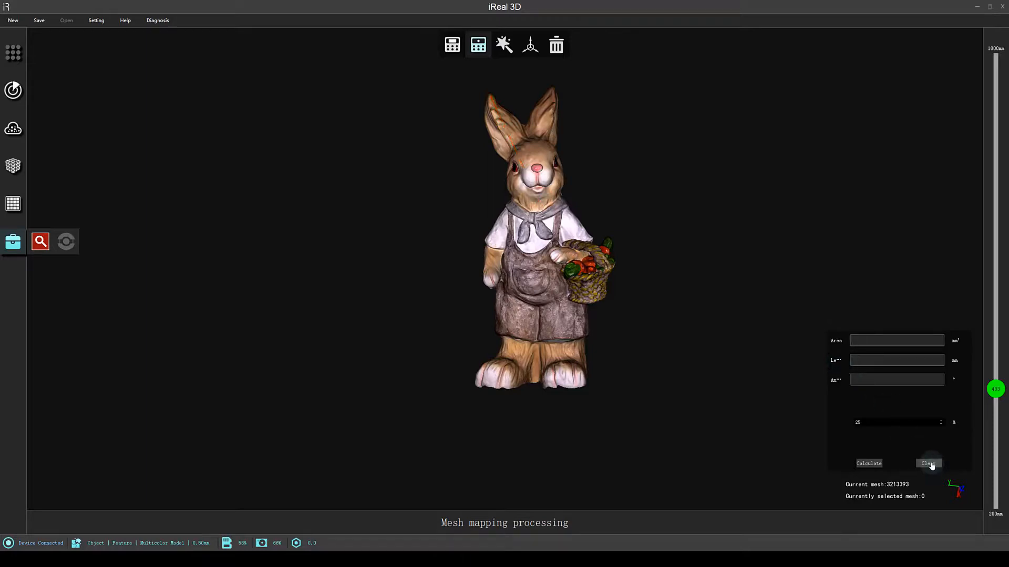
click(13, 90)
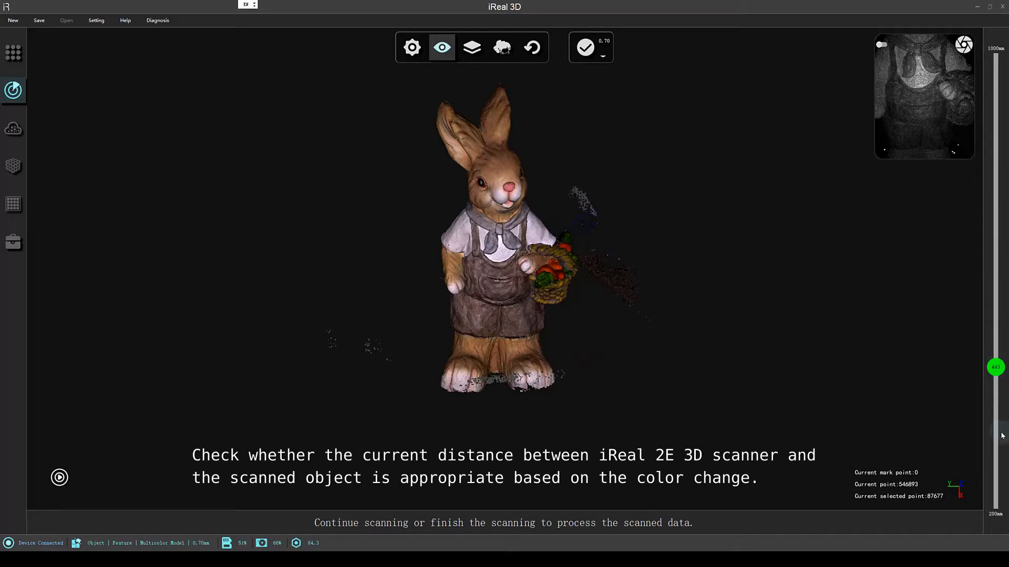
mouse_move(804, 287)
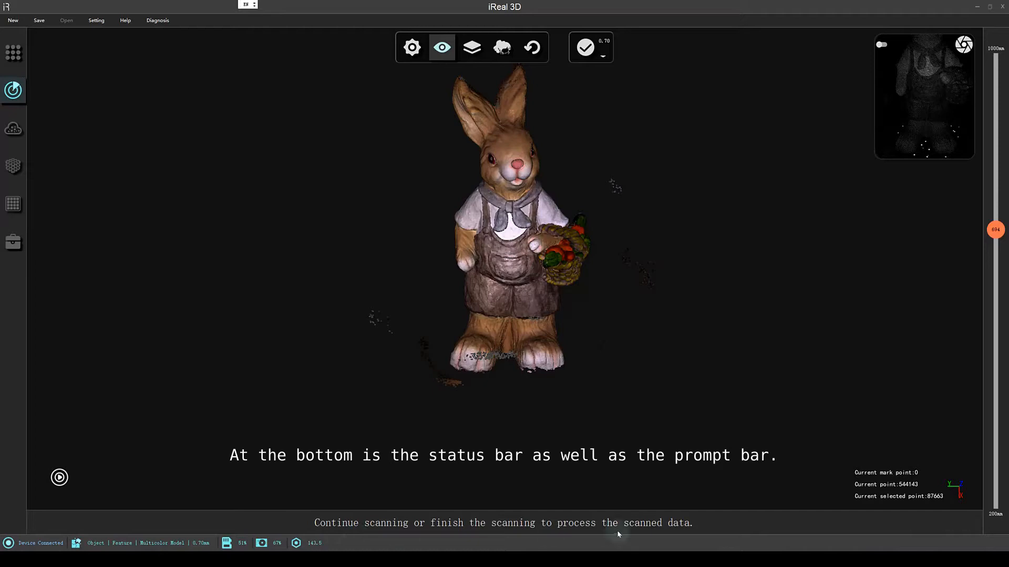
mouse_move(557, 523)
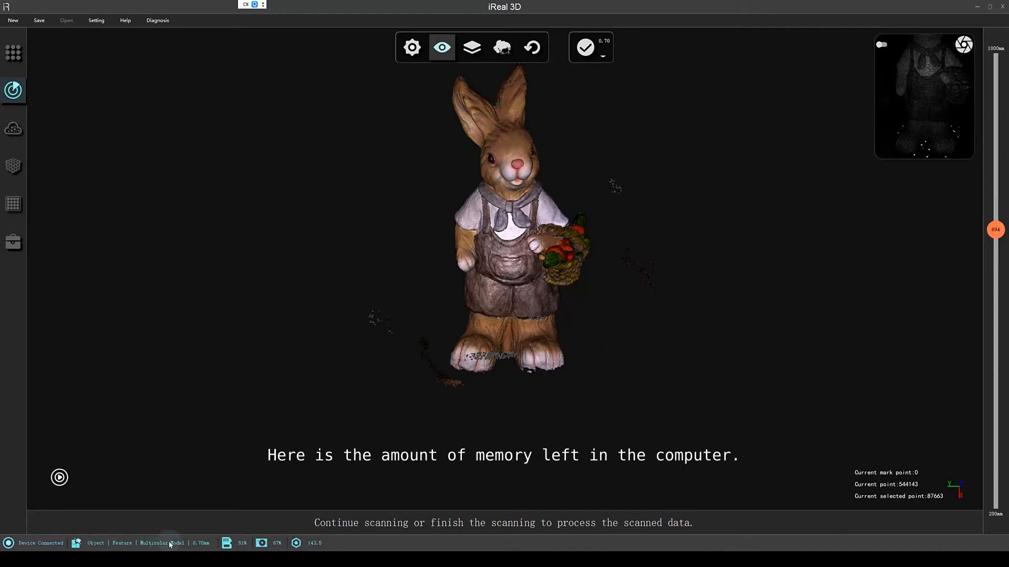
mouse_move(237, 547)
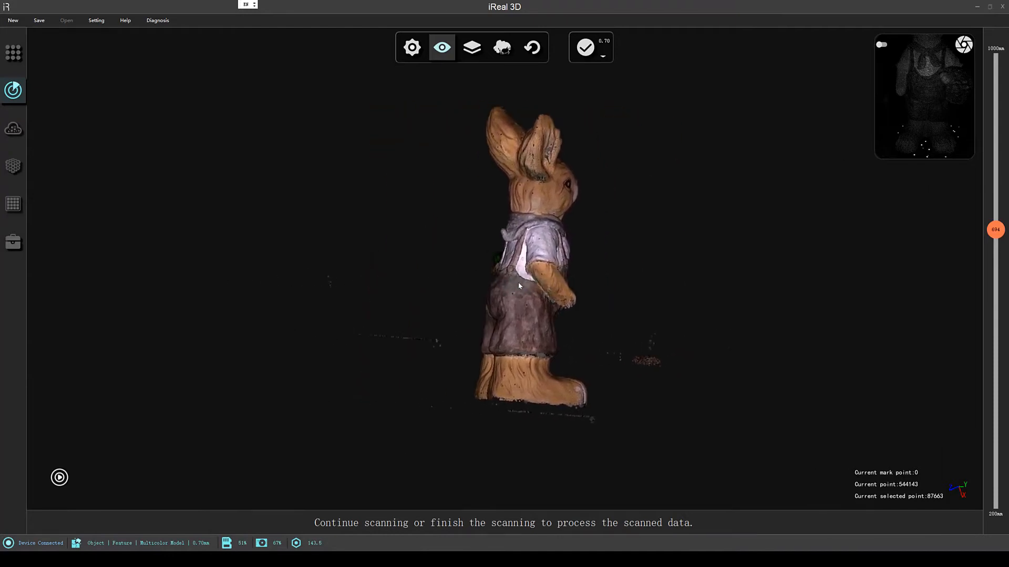
scroll(up, 3)
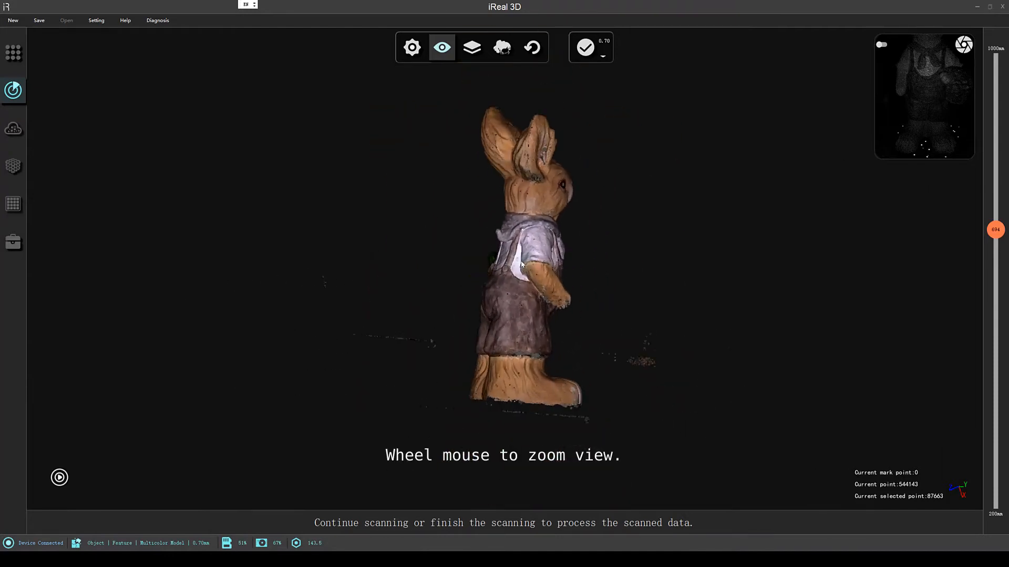